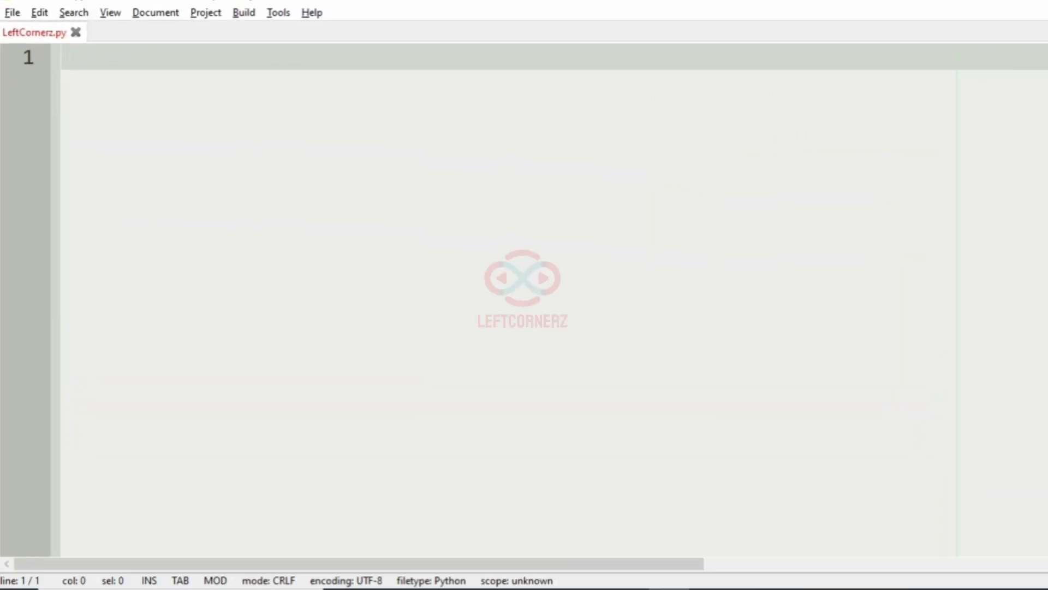
Step: Write the lines 'Integer N' and 'Replace the even digits of N with their square'
{"action": "type", "text": "Int"}
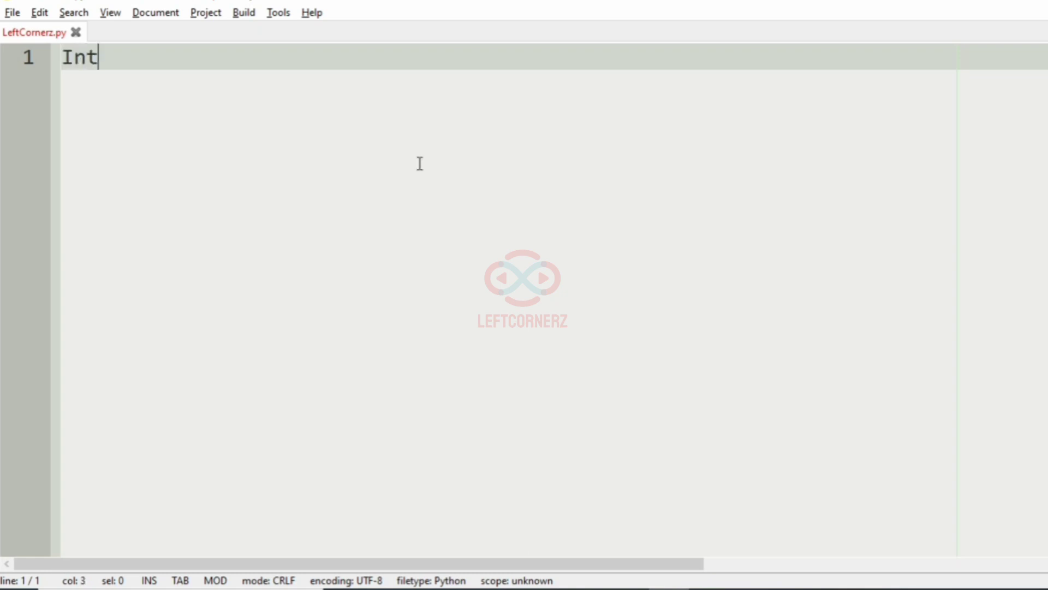
{"action": "type", "text": "eger N"}
{"action": "type", "text": "M"}
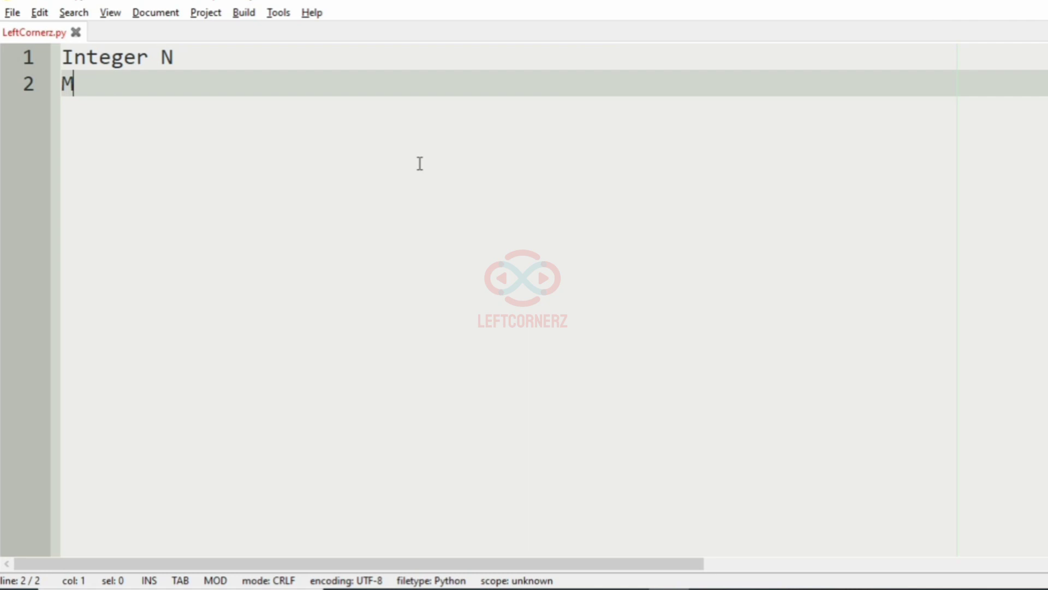
{"action": "type", "text": "odifie"}
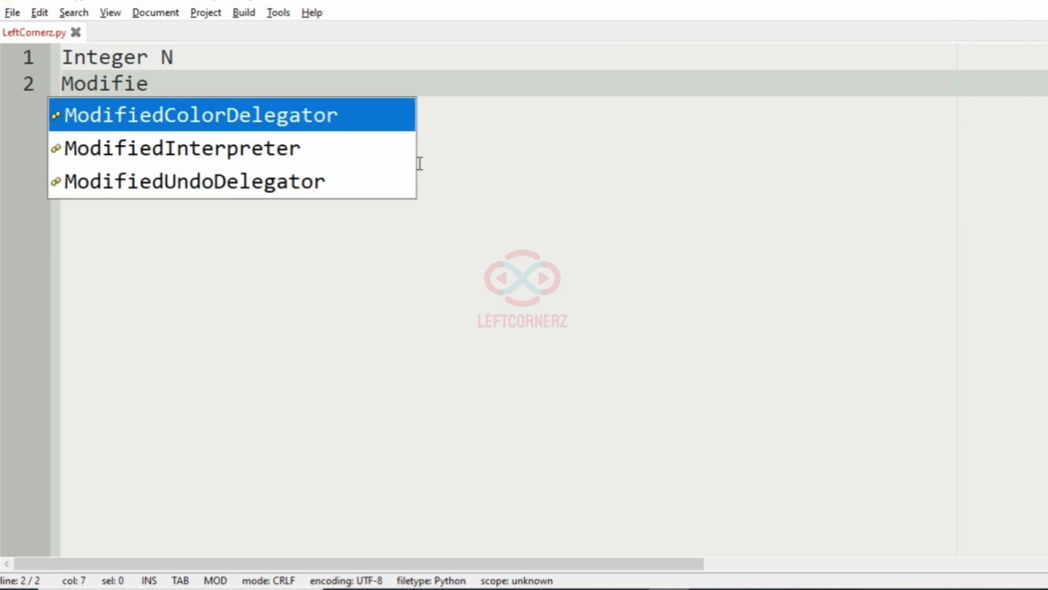
{"action": "key", "text": "Escape"}
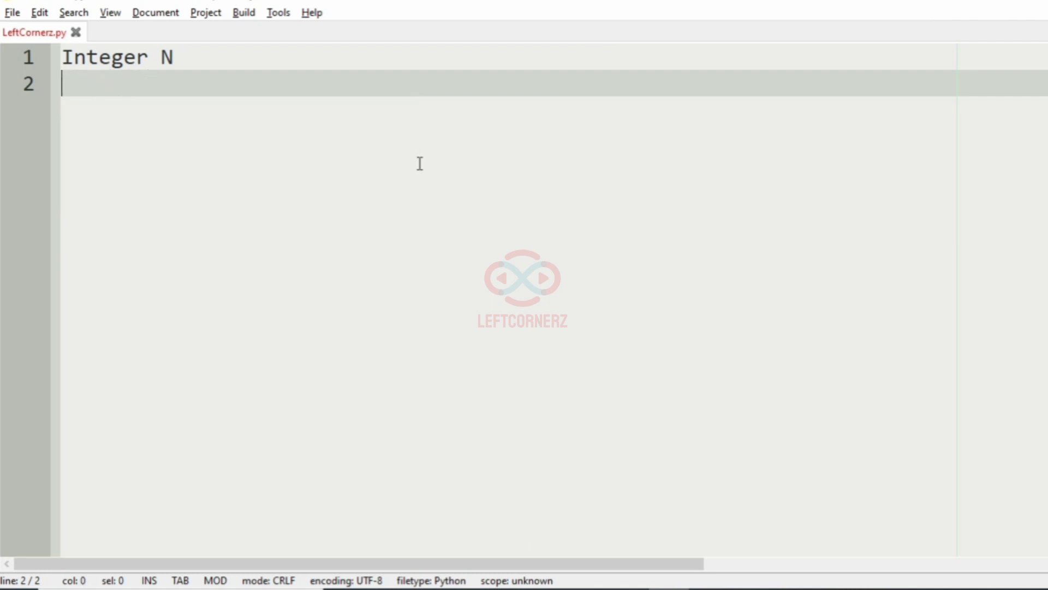
{"action": "type", "text": "Replace"}
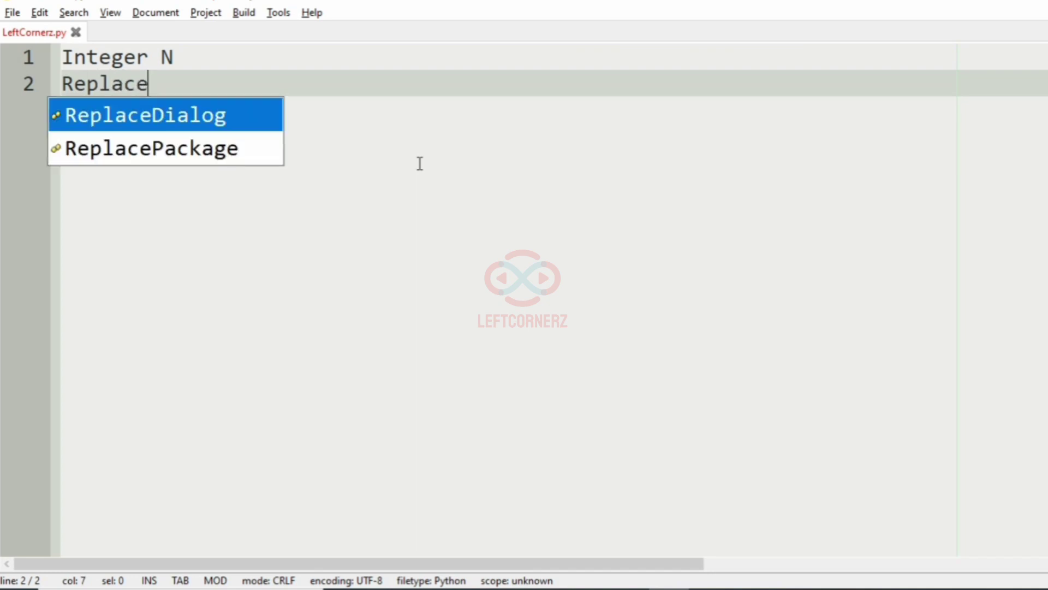
{"action": "type", "text": "the eve"}
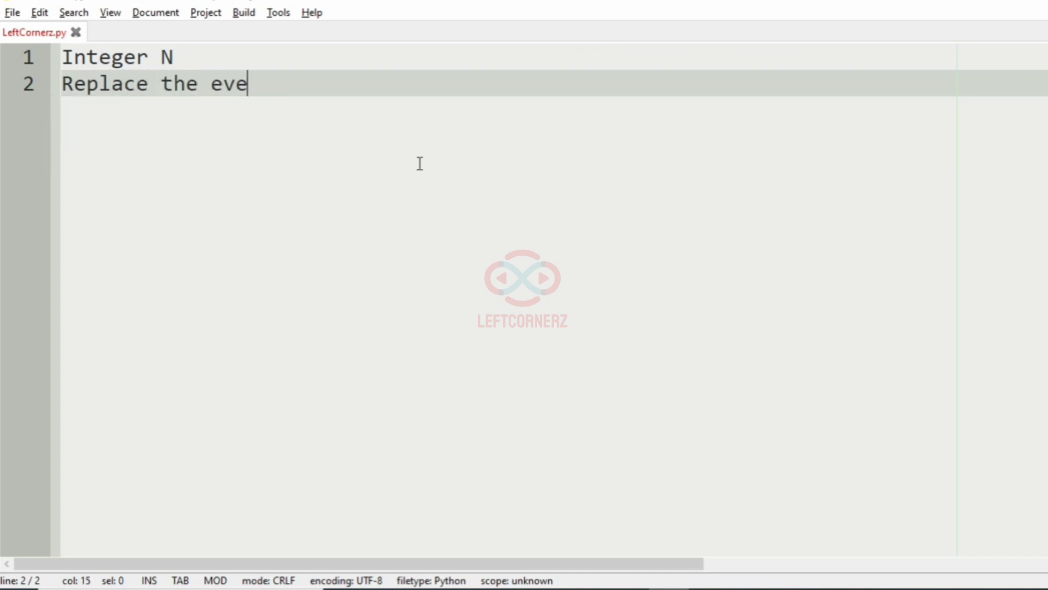
{"action": "type", "text": "n digits"}
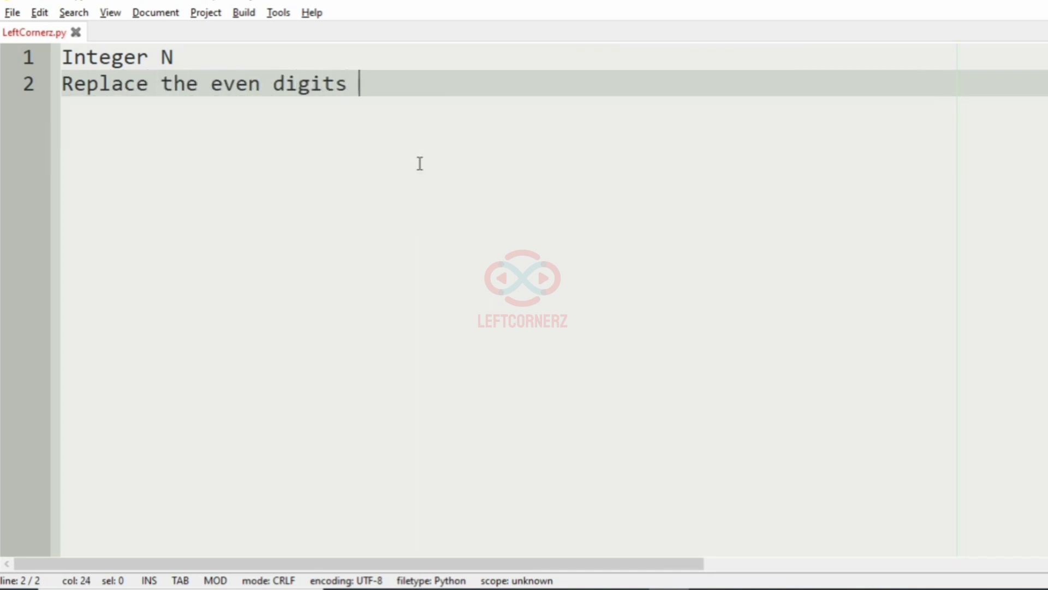
{"action": "type", "text": "of N"}
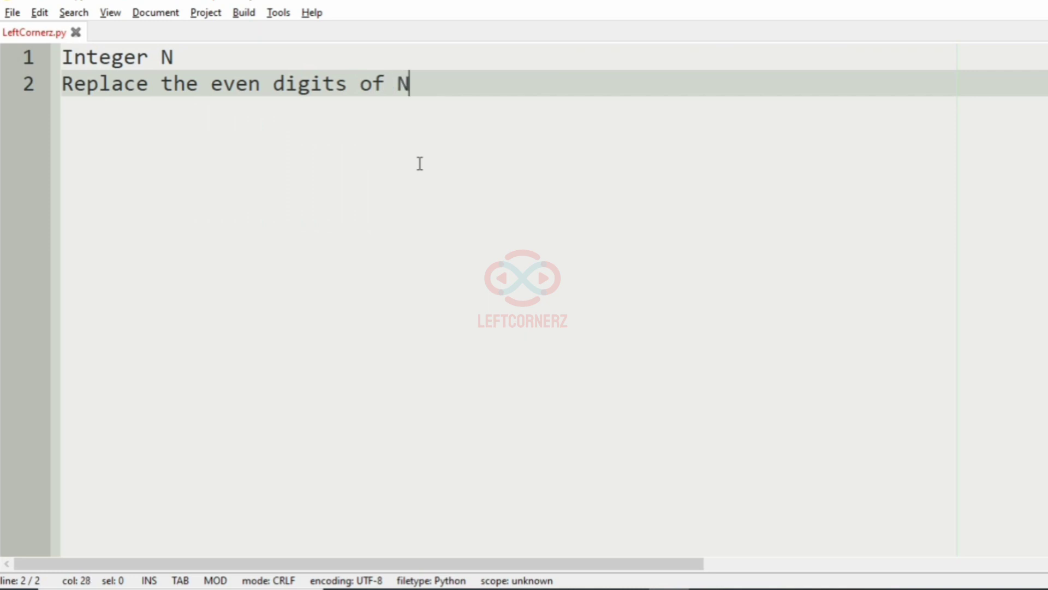
{"action": "type", "text": "with"}
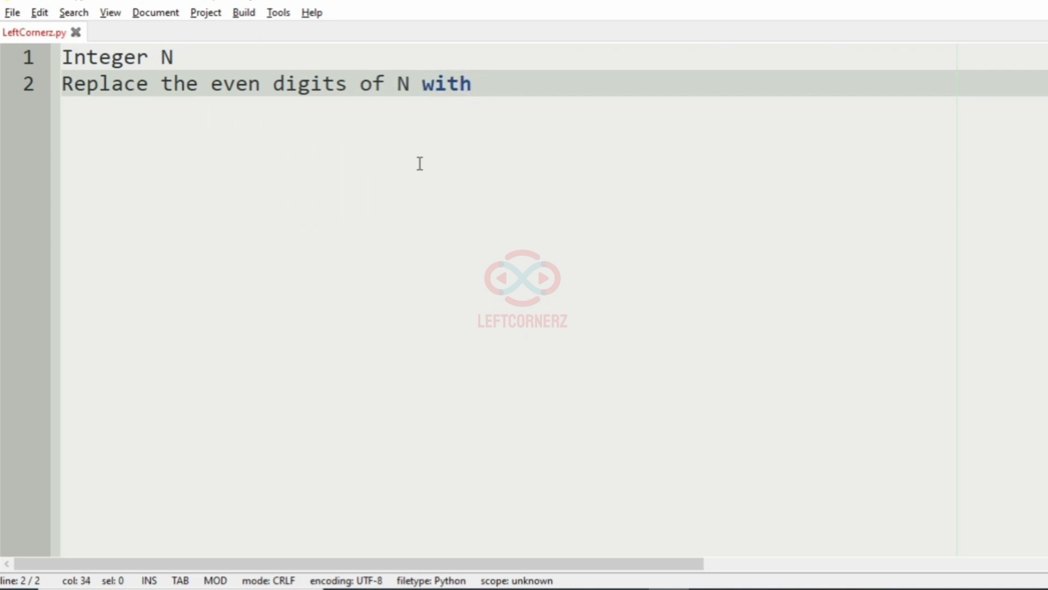
{"action": "type", "text": "s"}
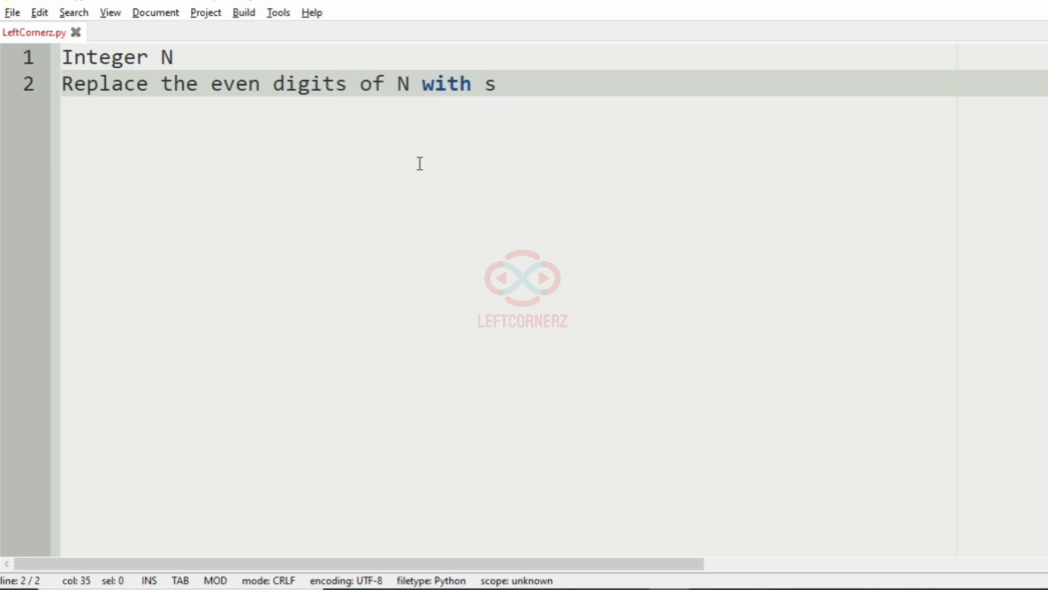
{"action": "type", "text": "he"}
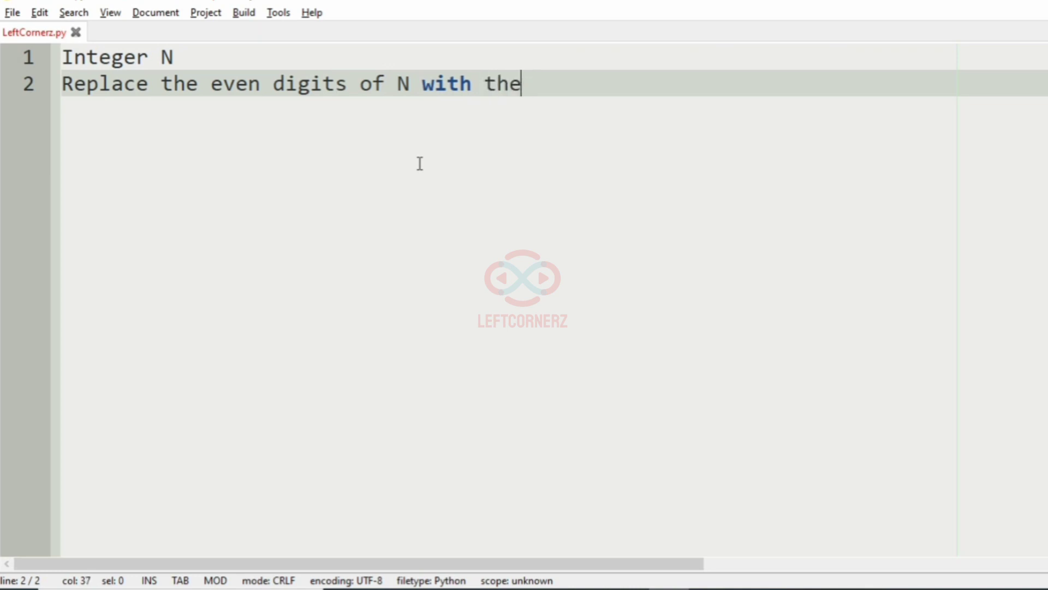
{"action": "type", "text": "ir sqaure"}
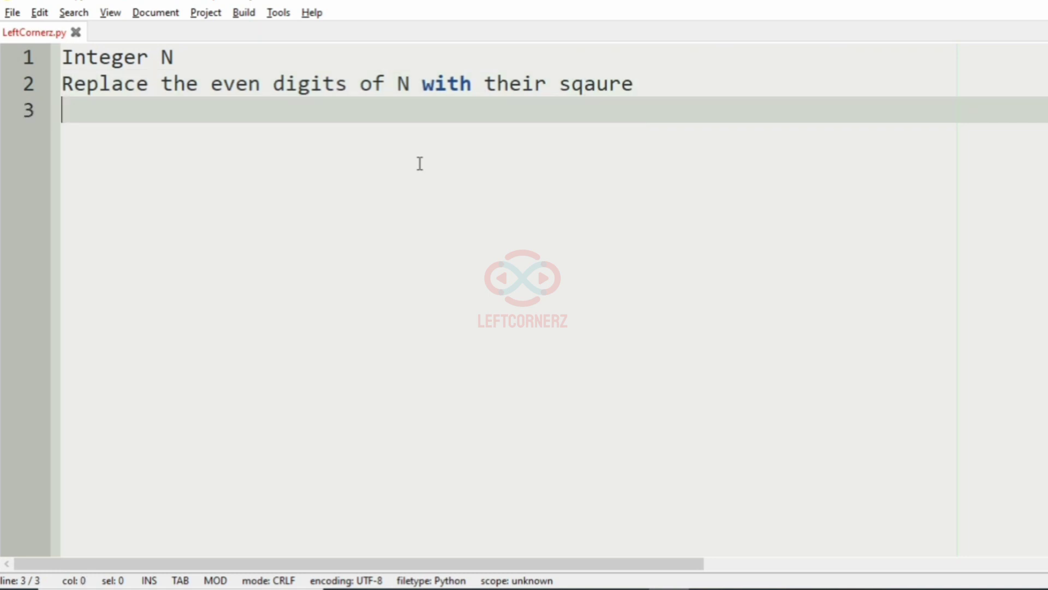
Step: Add the third line 'Print reverse of N'
{"action": "type", "text": "Print"}
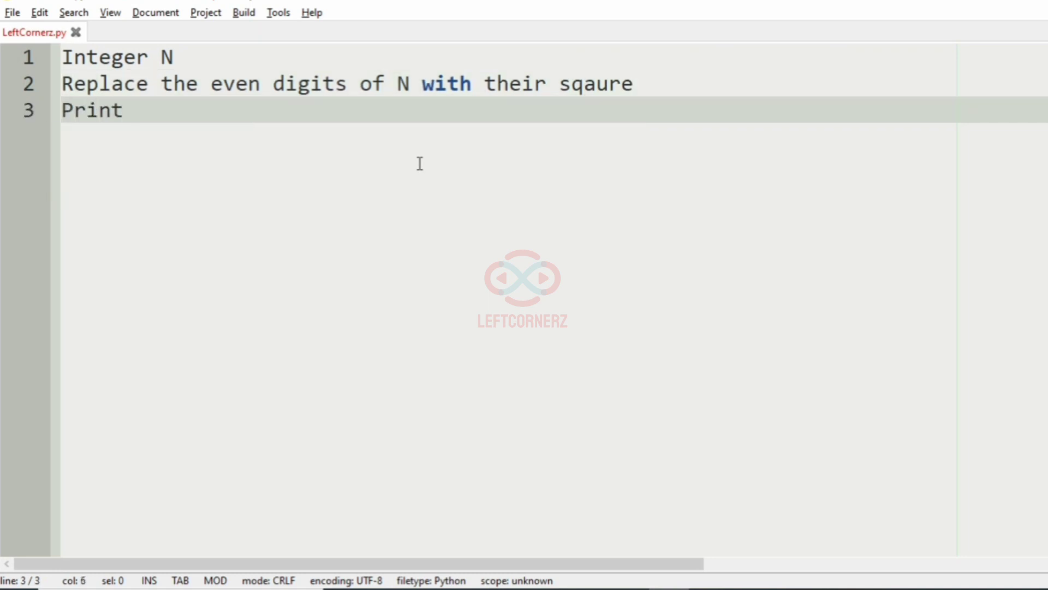
{"action": "type", "text": "reverse of"}
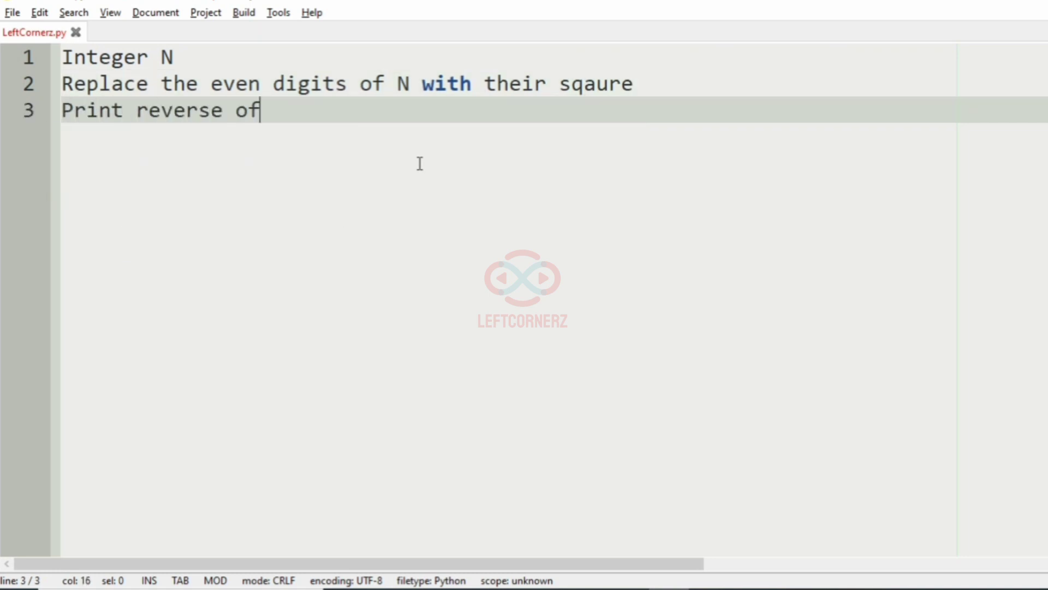
{"action": "type", "text": "N"}
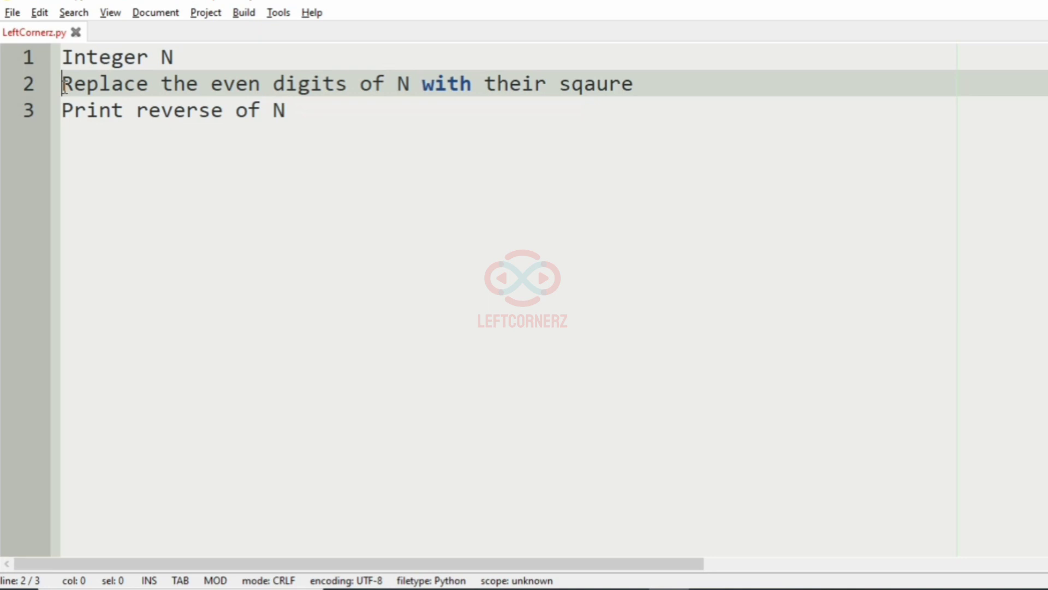
Step: Check the Notepad example (12345 and 60500), then return to LeftCornerz.py in Geany
{"action": "left_click", "coordinate": [587, 83]}
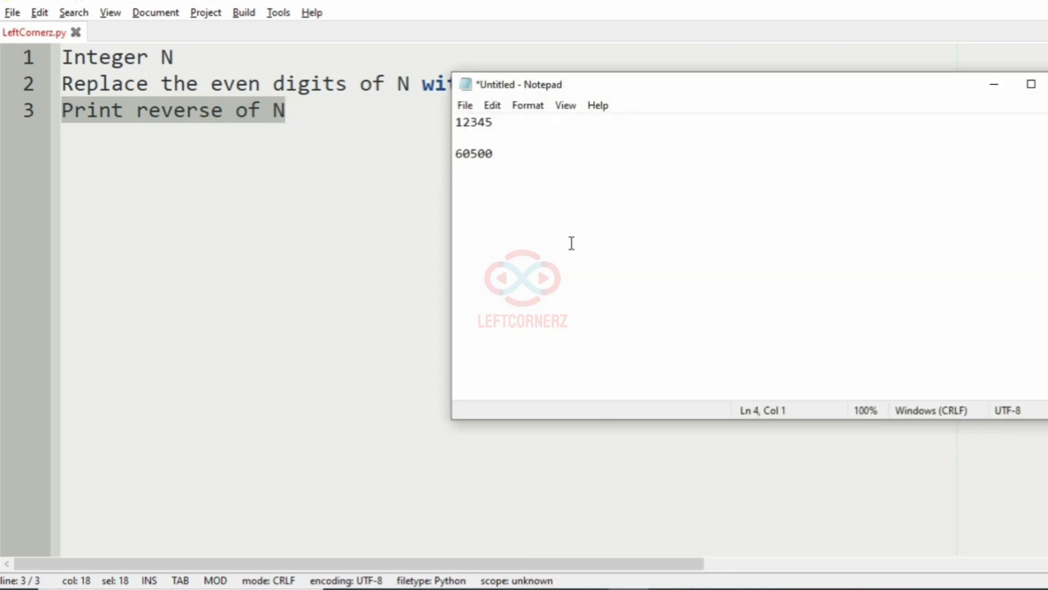
{"action": "double_click", "coordinate": [473, 123]}
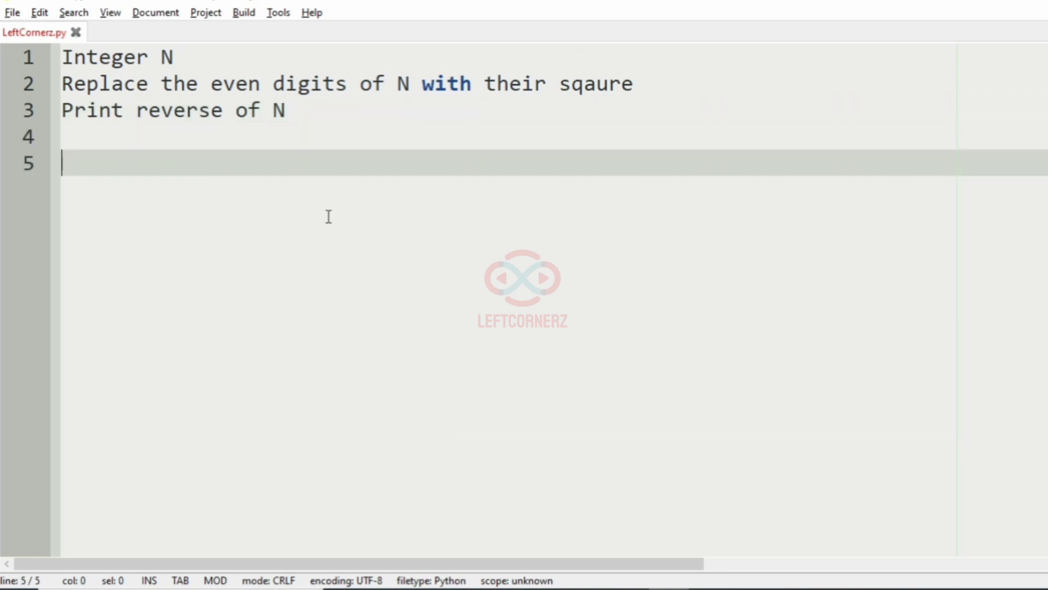
Step: Type example input 12345 and start a '->' result line below it
{"action": "type", "text": "12345"}
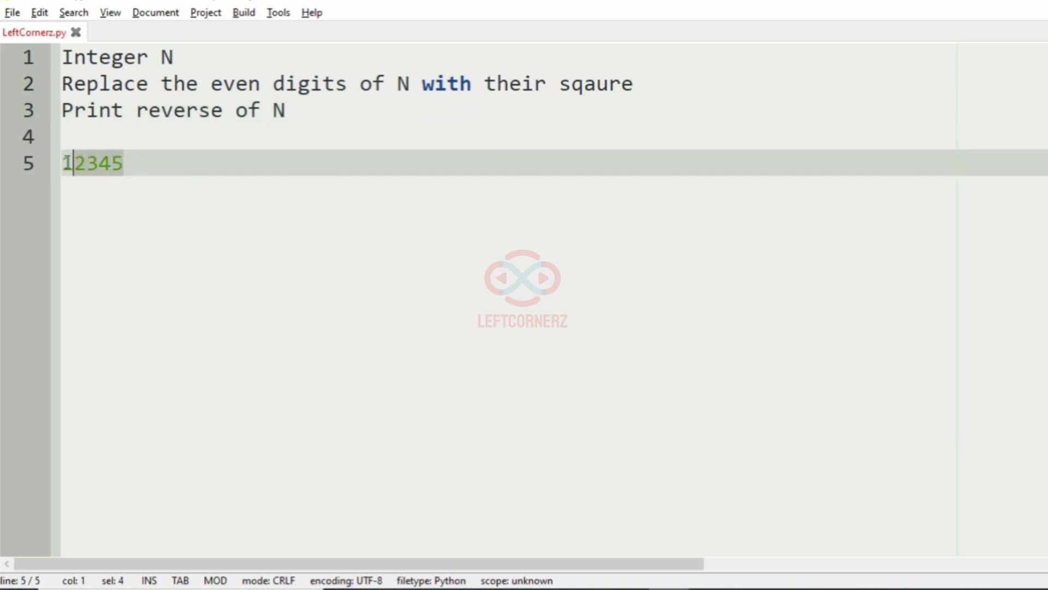
{"action": "key", "text": "Return"}
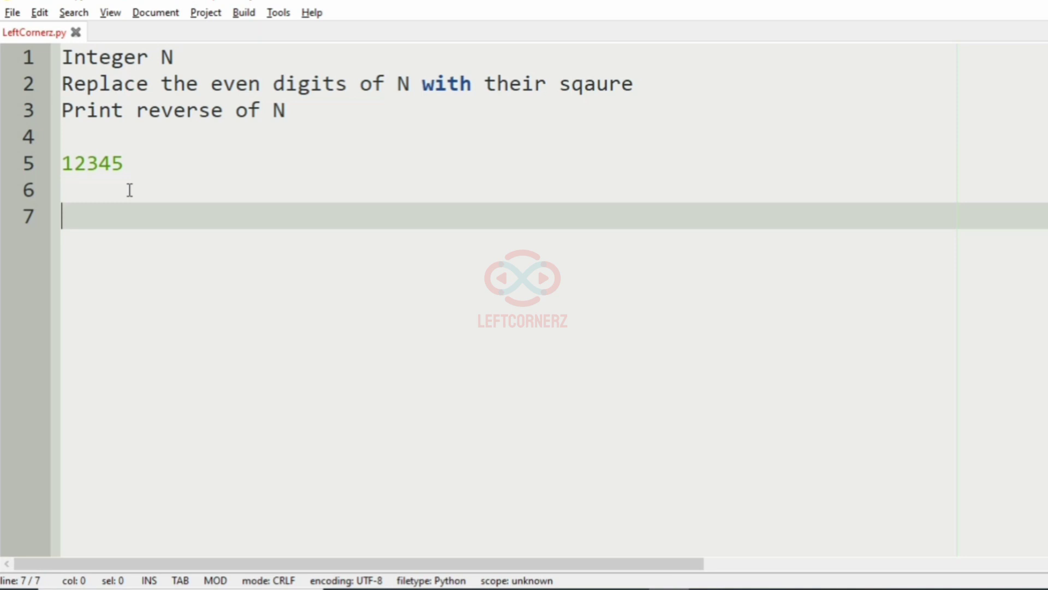
{"action": "type", "text": "-"}
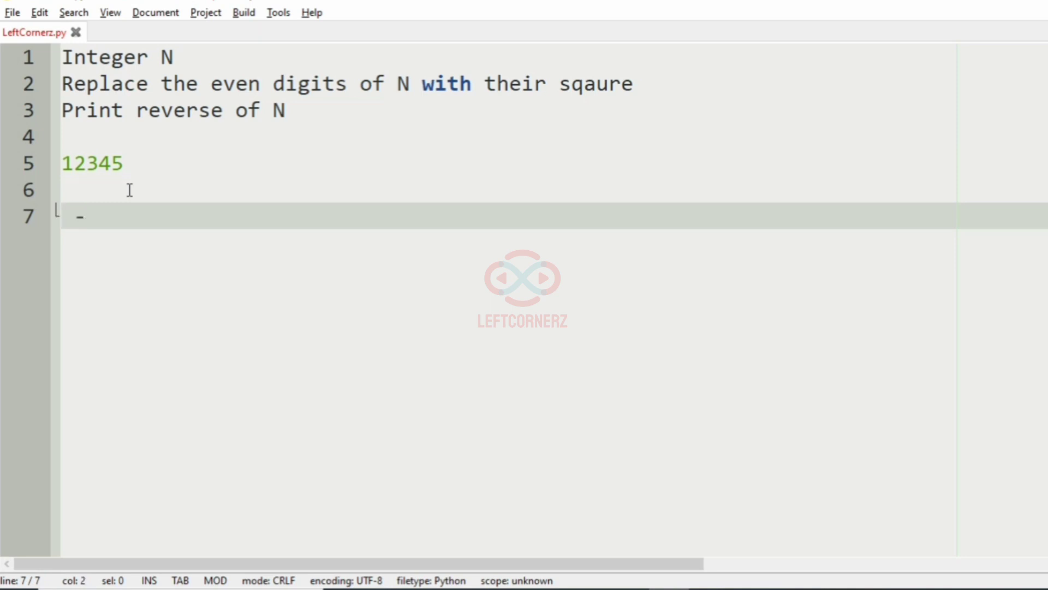
{"action": "type", "text": ">"}
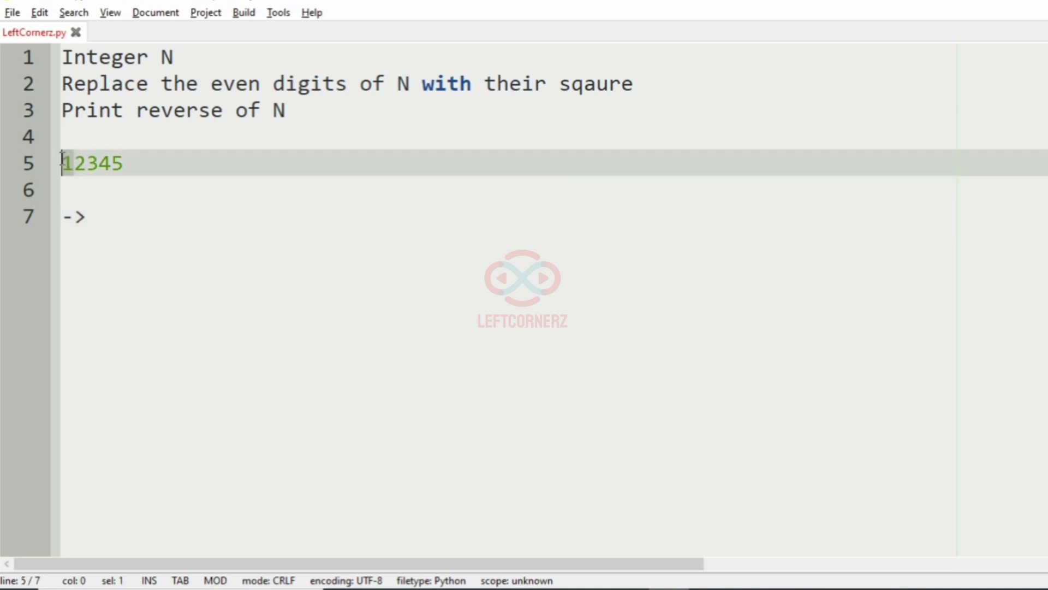
Step: Fill in the squared result 143165 on line 7
{"action": "left_click", "coordinate": [110, 218]}
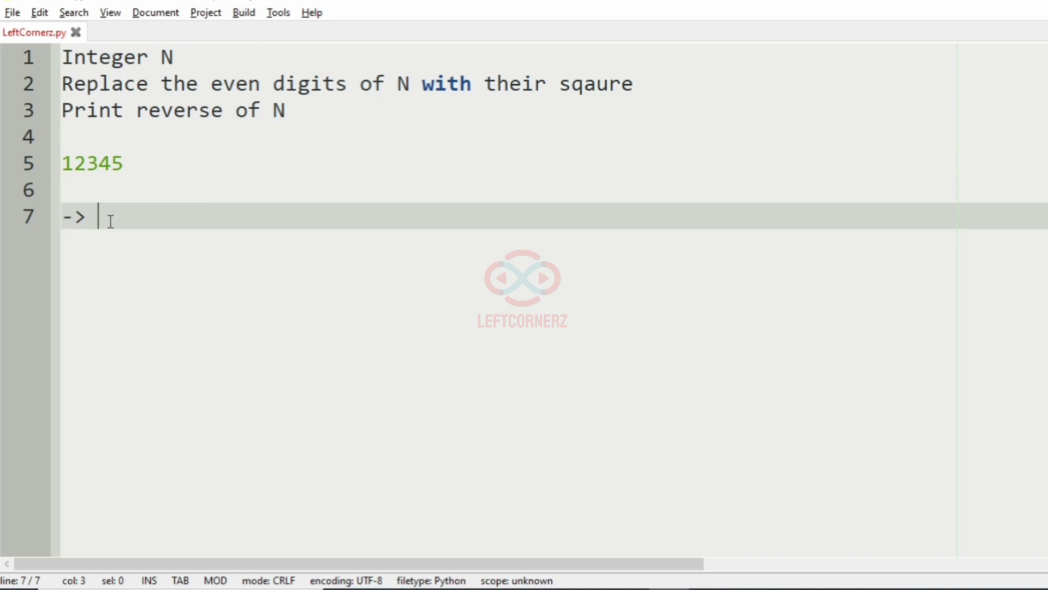
{"action": "type", "text": "1"}
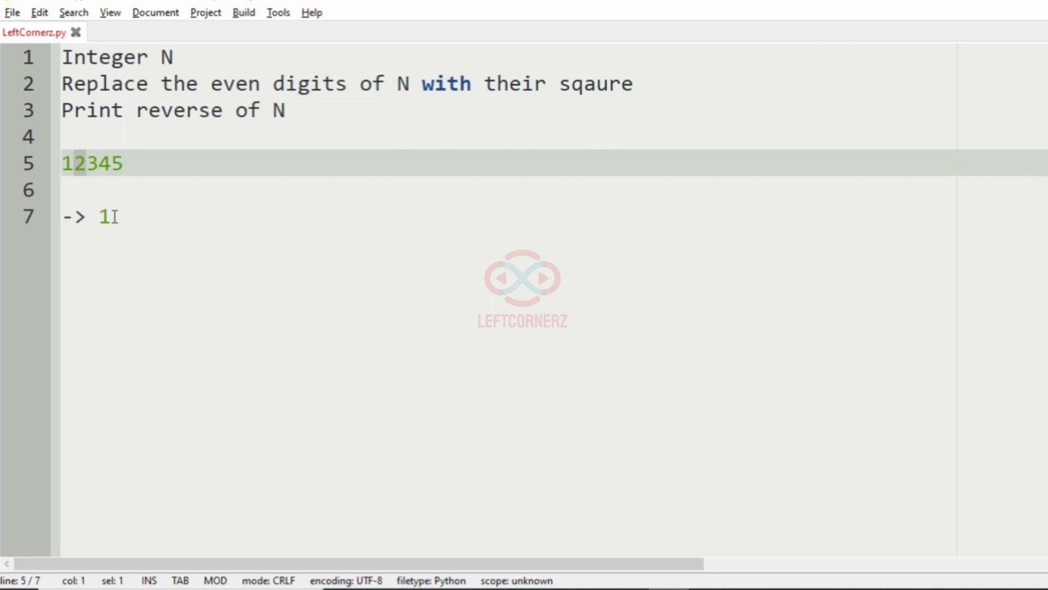
{"action": "left_click", "coordinate": [120, 217]}
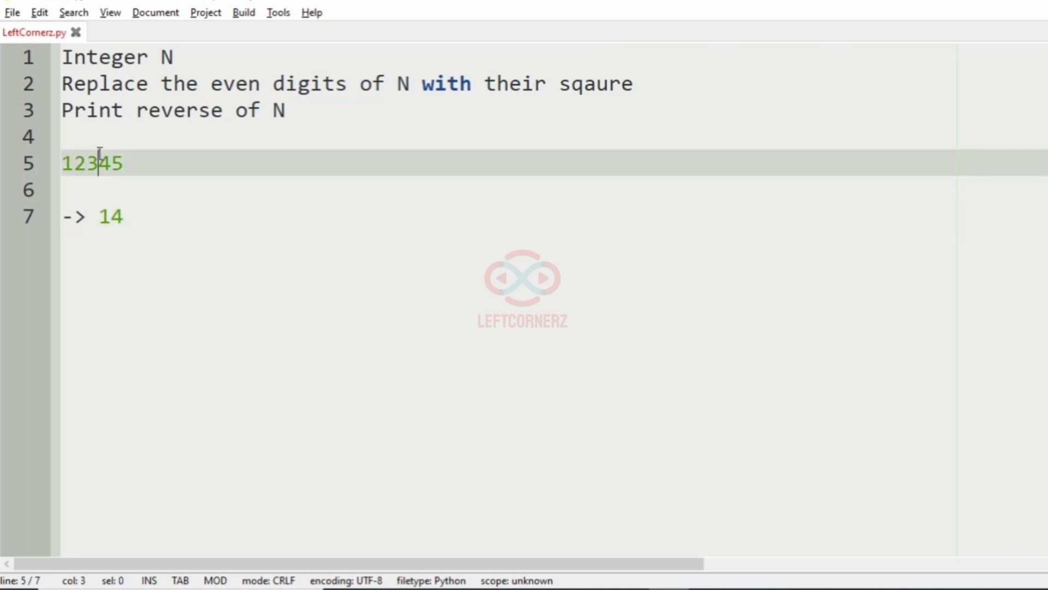
{"action": "left_click", "coordinate": [127, 216]}
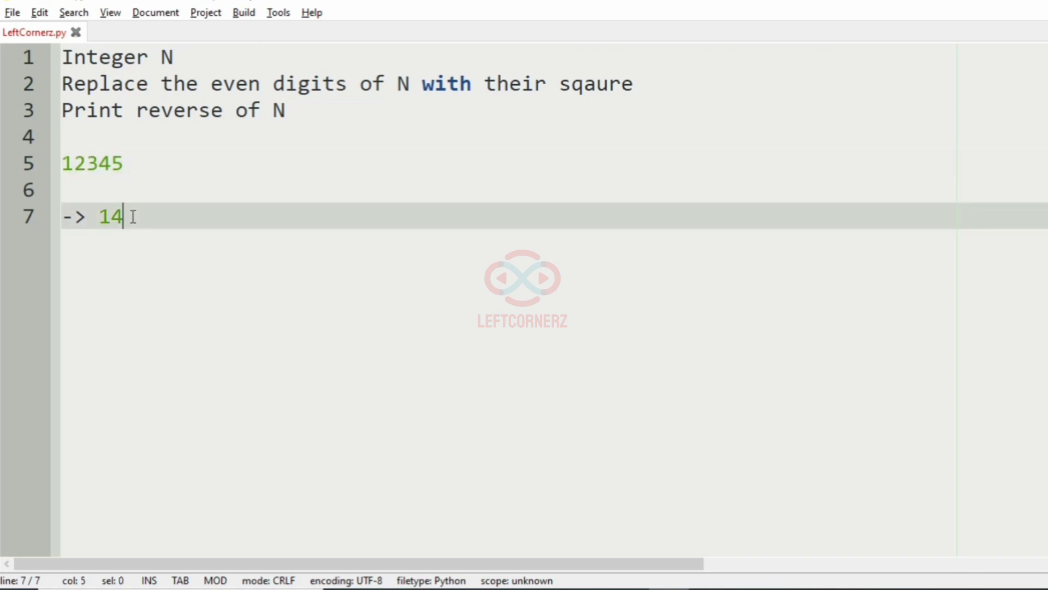
{"action": "type", "text": "3"}
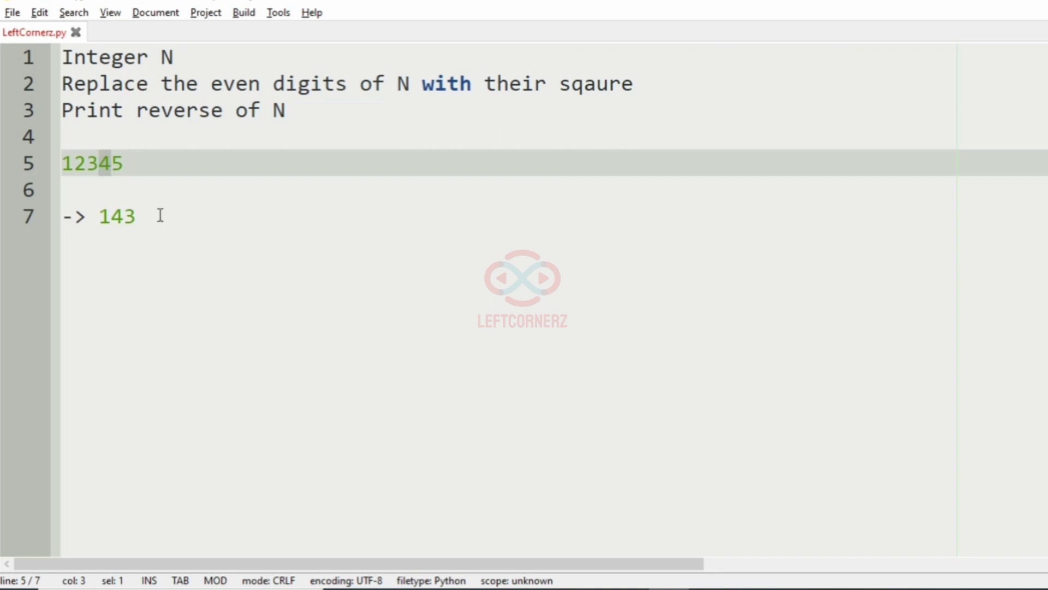
{"action": "left_click", "coordinate": [143, 216]}
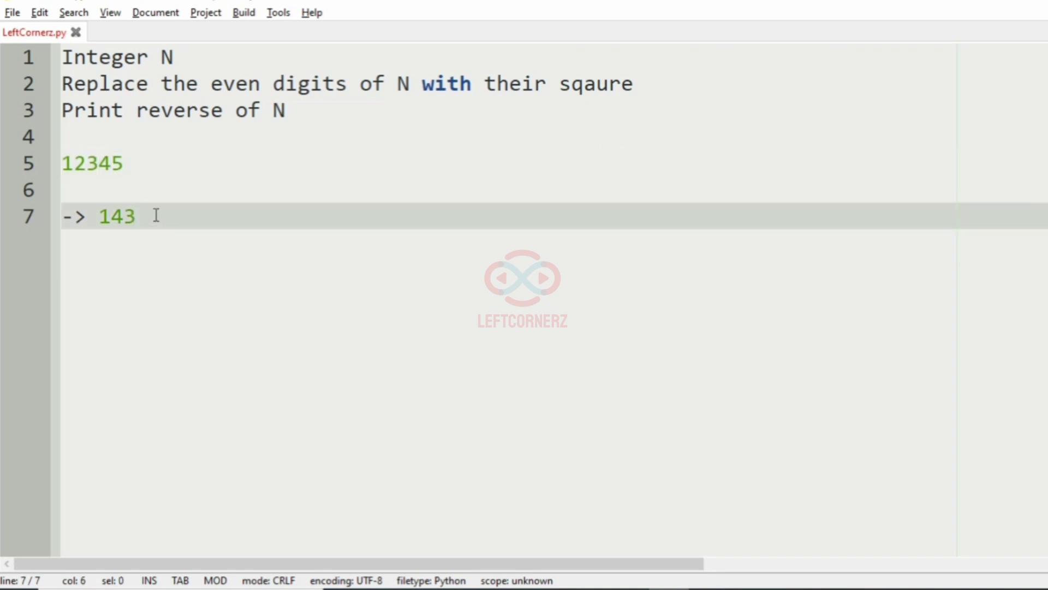
{"action": "type", "text": "16"}
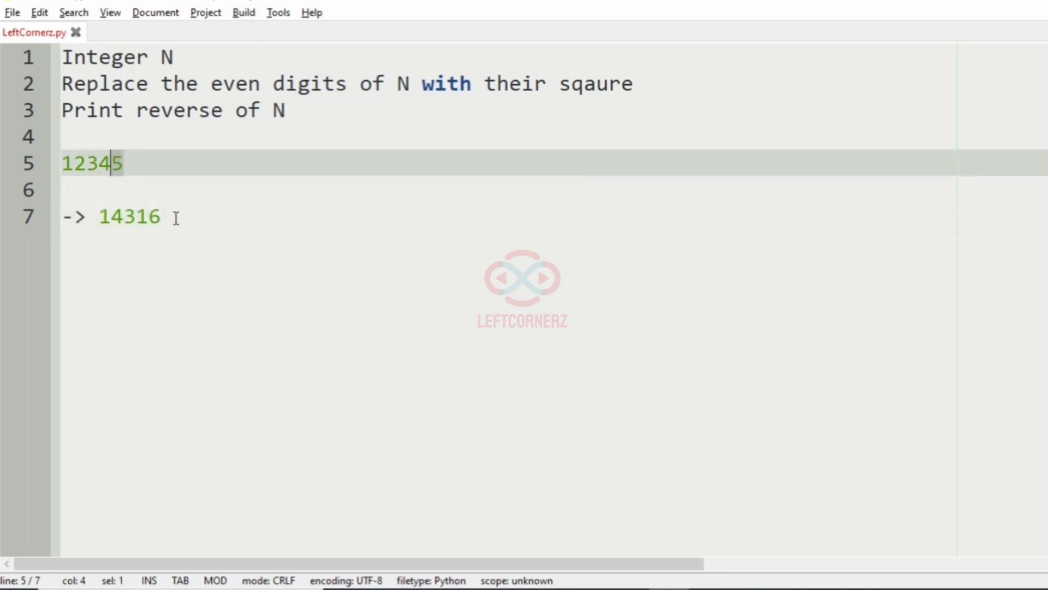
{"action": "left_click", "coordinate": [177, 217]}
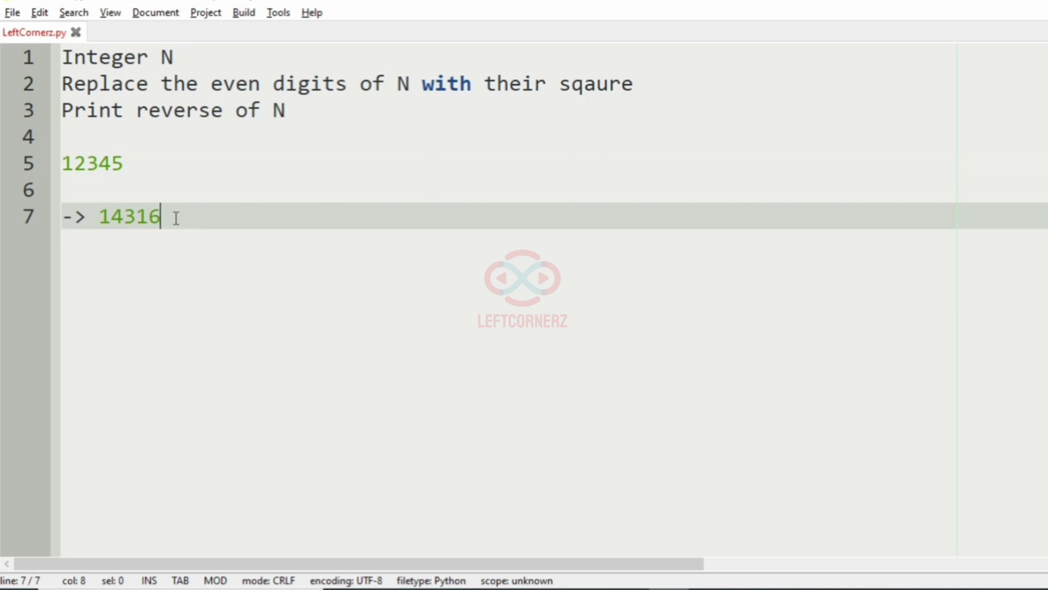
{"action": "type", "text": "5"}
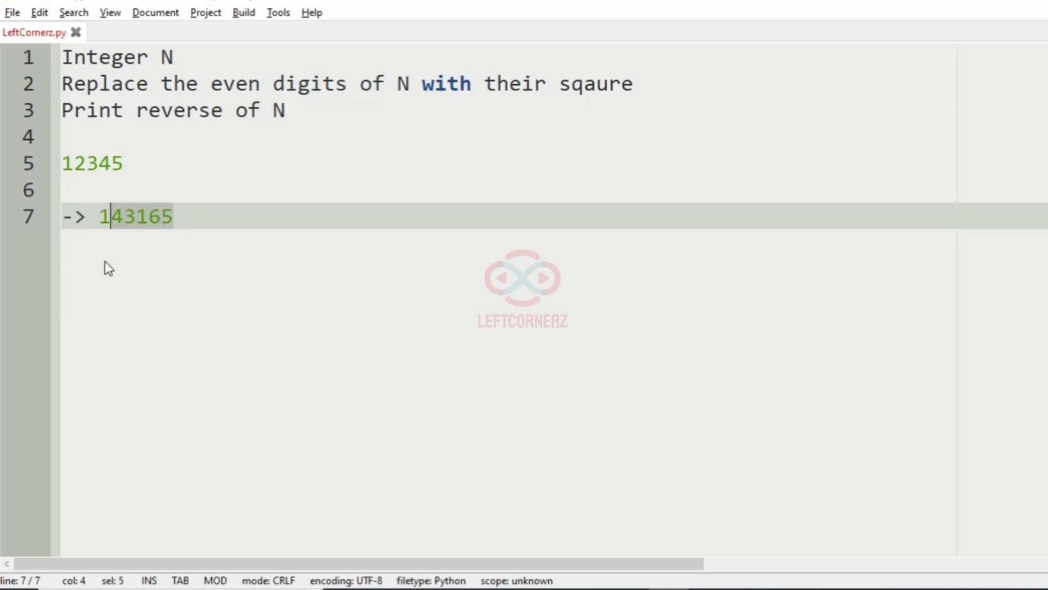
Step: Add line 8 reading '-> 561341 -> output'
{"action": "key", "text": "Return"}
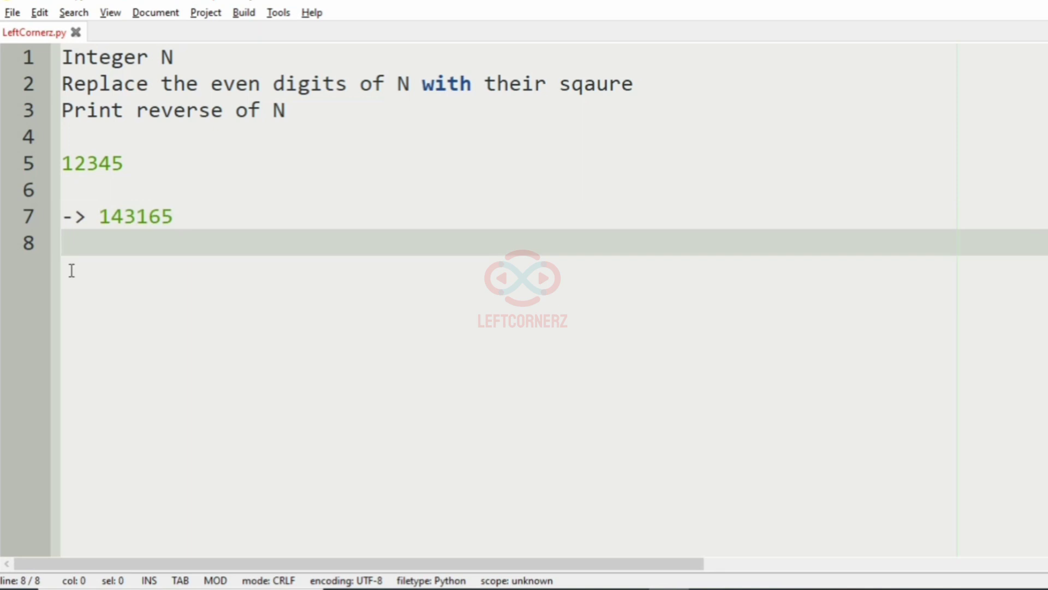
{"action": "type", "text": "->"}
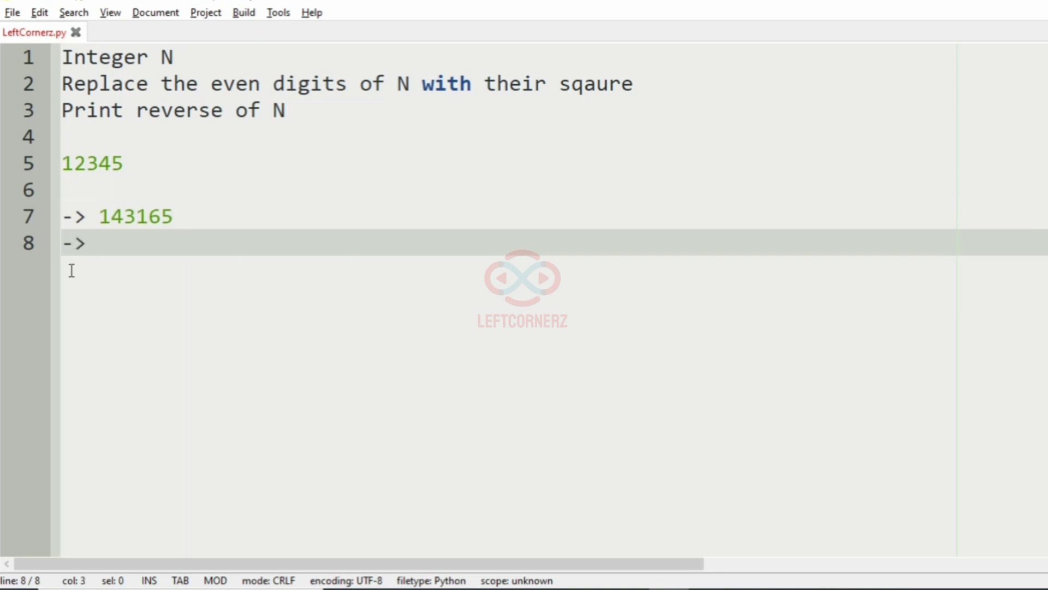
{"action": "type", "text": "5613"}
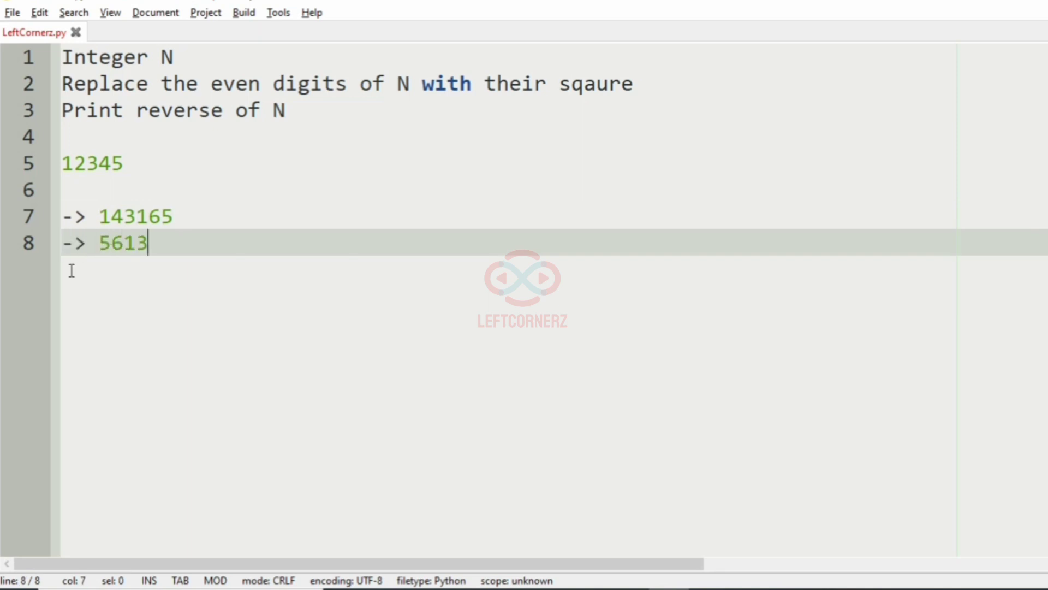
{"action": "type", "text": "4"}
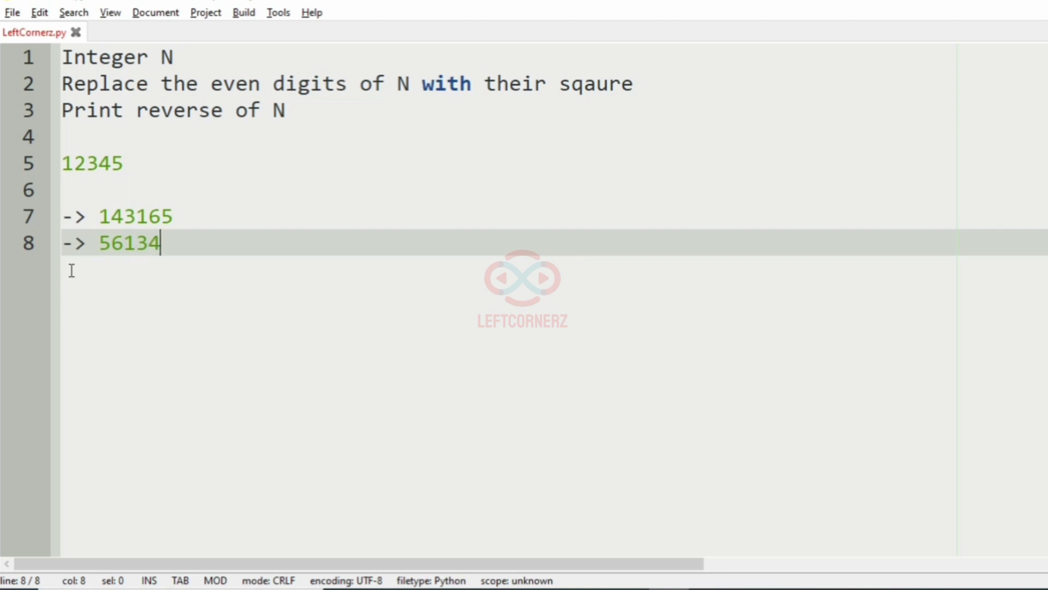
{"action": "type", "text": "1 -> ou"}
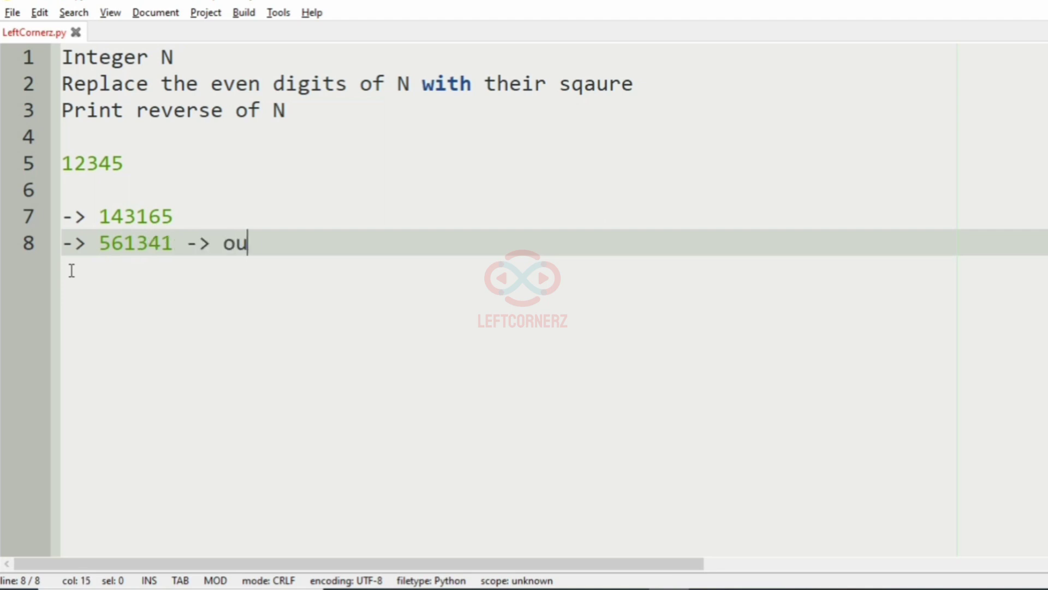
{"action": "type", "text": "tput"}
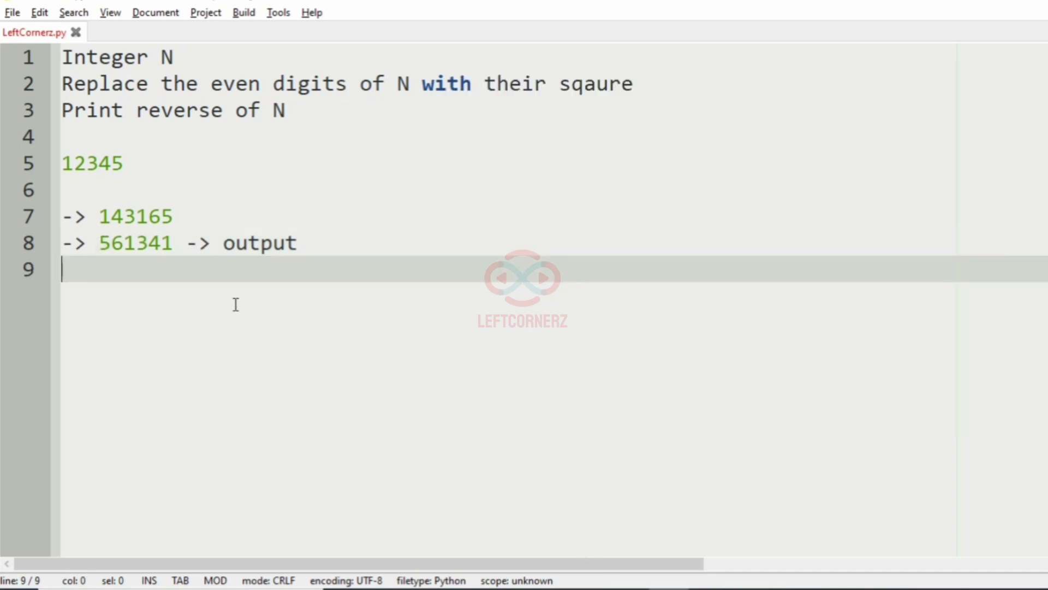
Step: Type the second example 60500 and its squared form 360500
{"action": "type", "text": "60500"}
{"action": "type", "text": "->"}
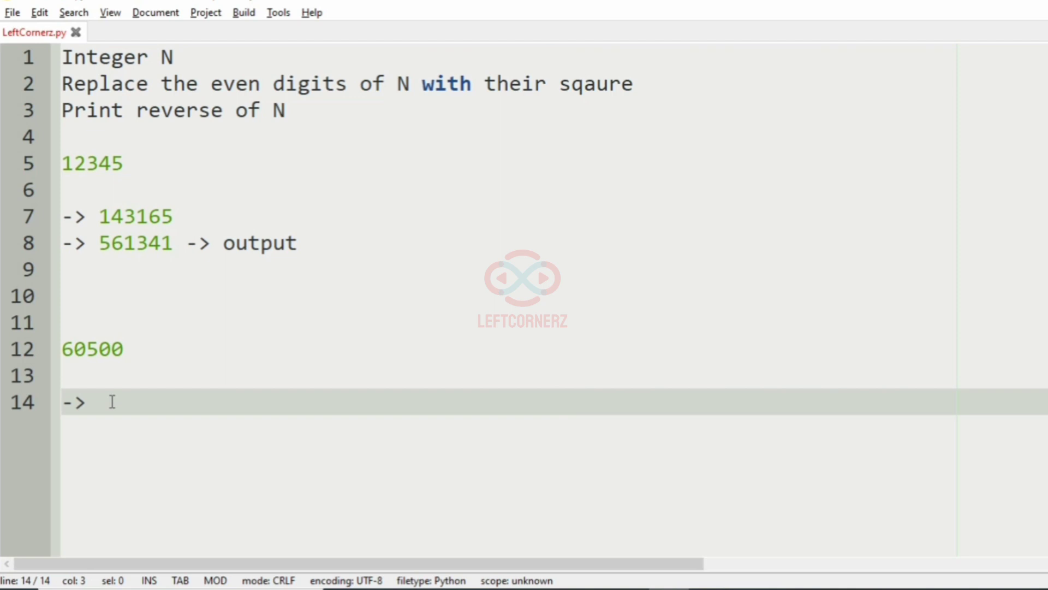
{"action": "type", "text": "36"}
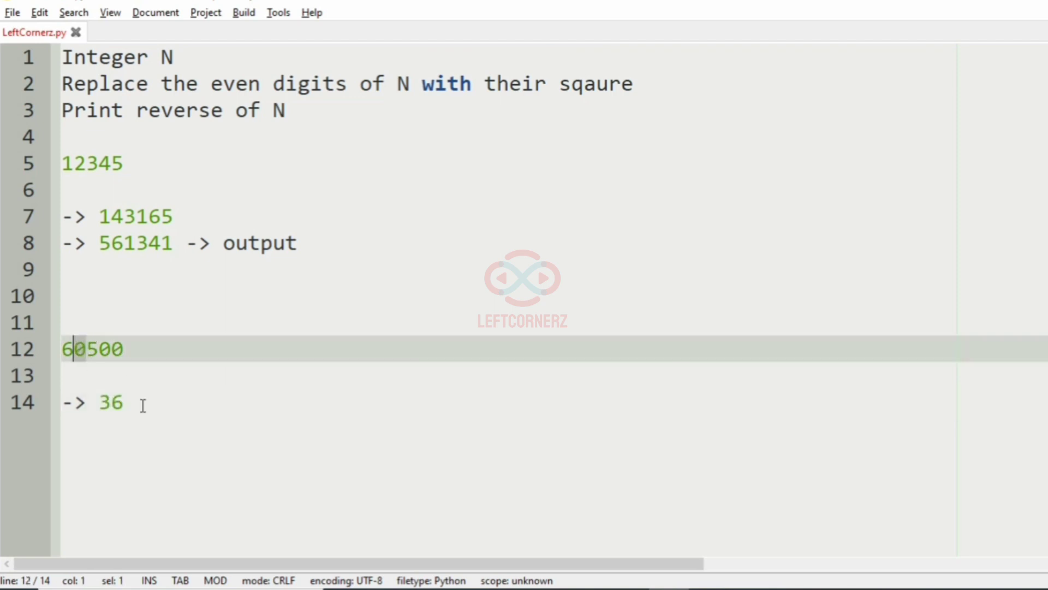
{"action": "left_click", "coordinate": [141, 402]}
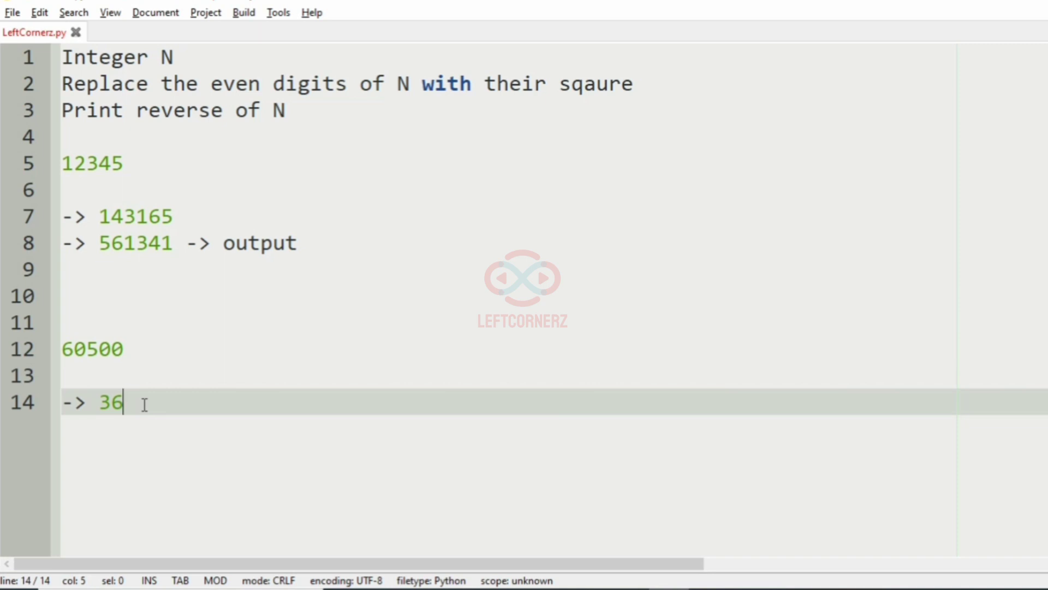
{"action": "type", "text": "0"}
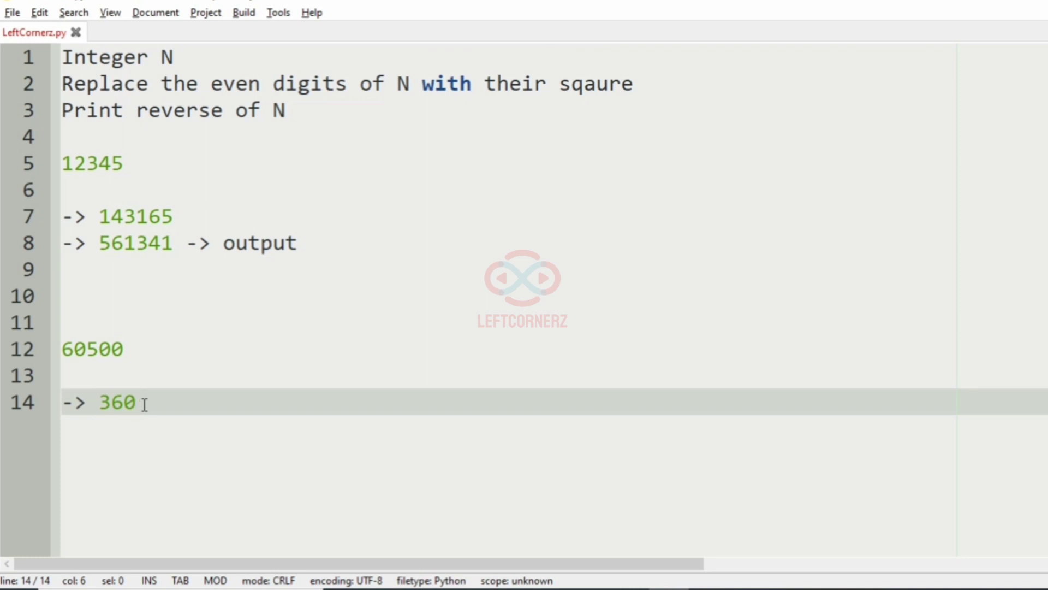
{"action": "type", "text": "5"}
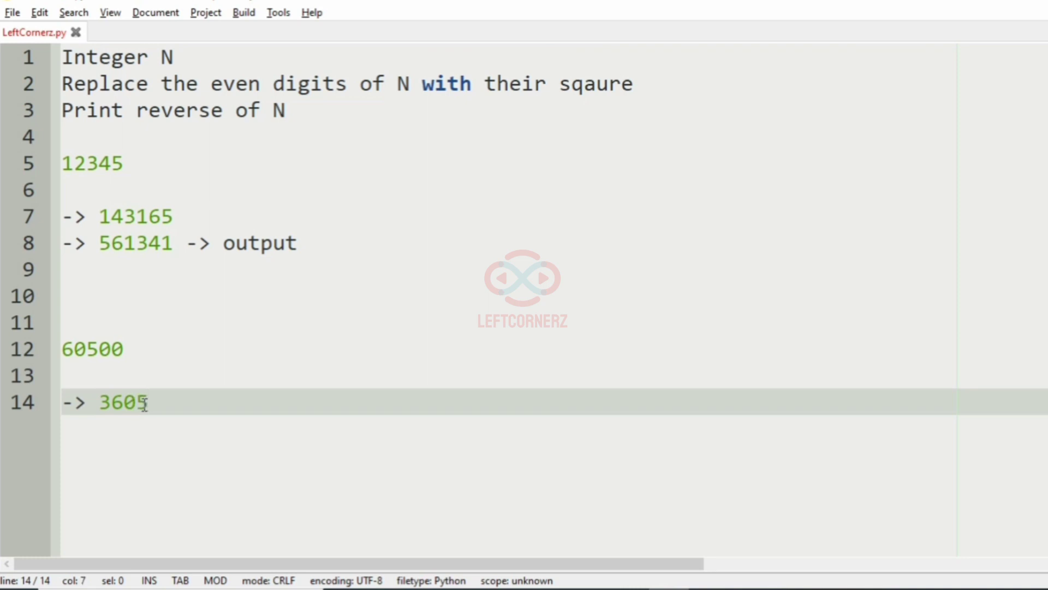
{"action": "left_click", "coordinate": [121, 348]}
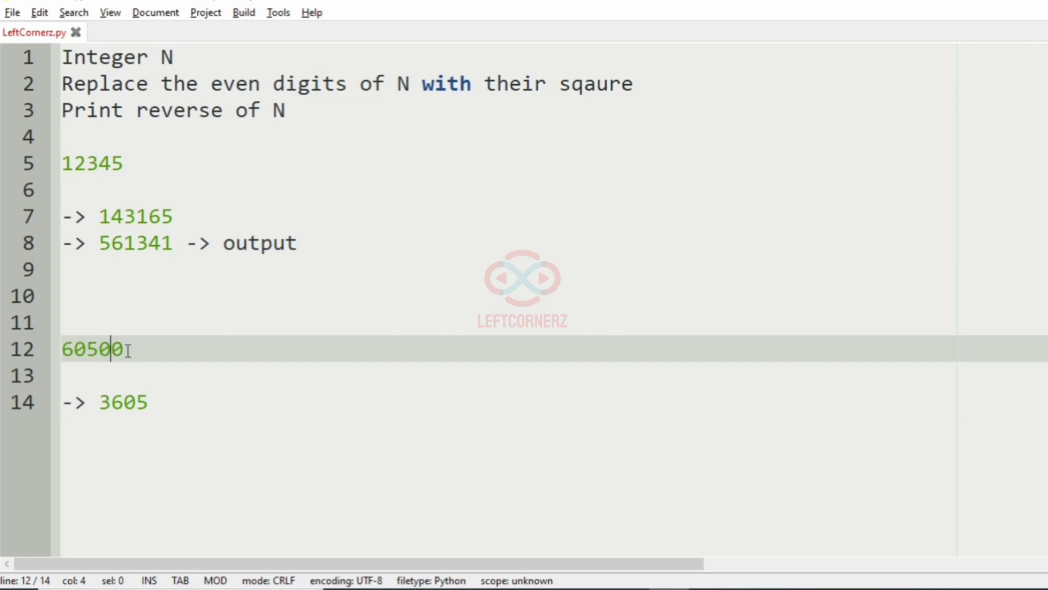
{"action": "left_click", "coordinate": [170, 401]}
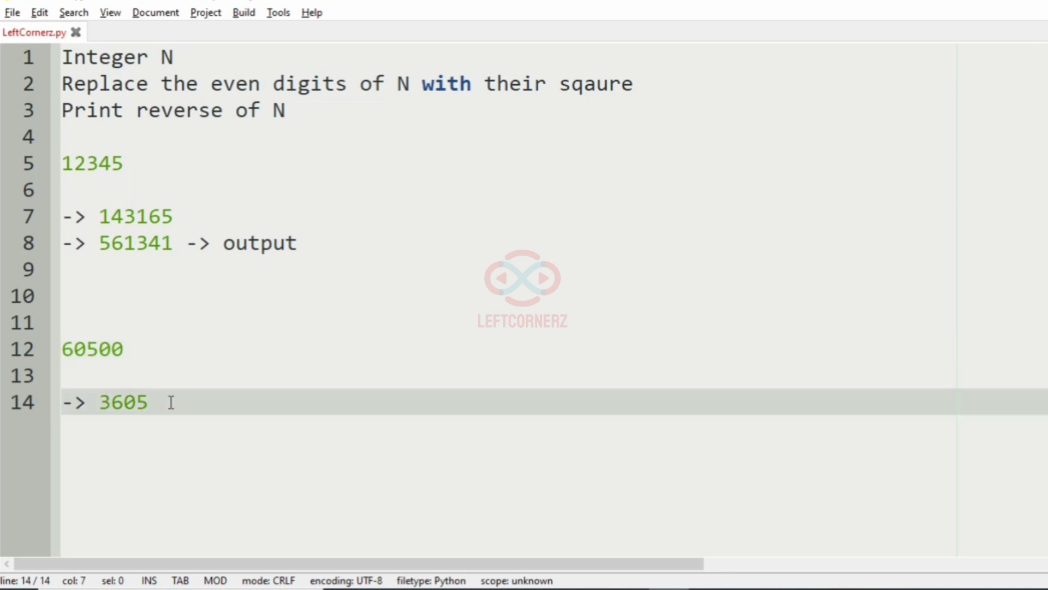
{"action": "type", "text": "00"}
{"action": "type", "text": "->"}
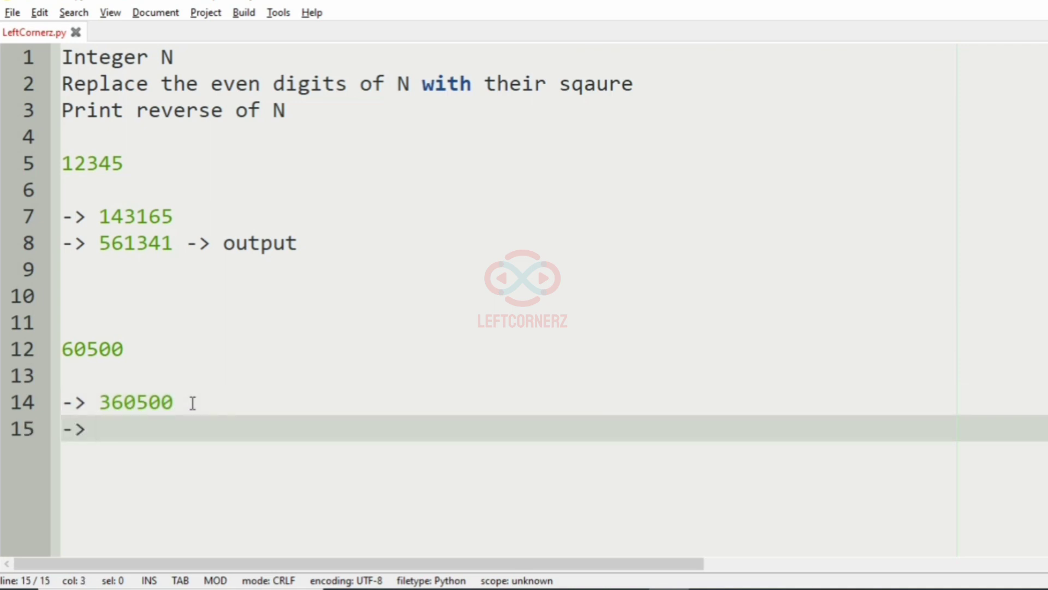
Step: Add the line '-> 005063 -> 5063 -> output', then clear the file
{"action": "type", "text": "0"}
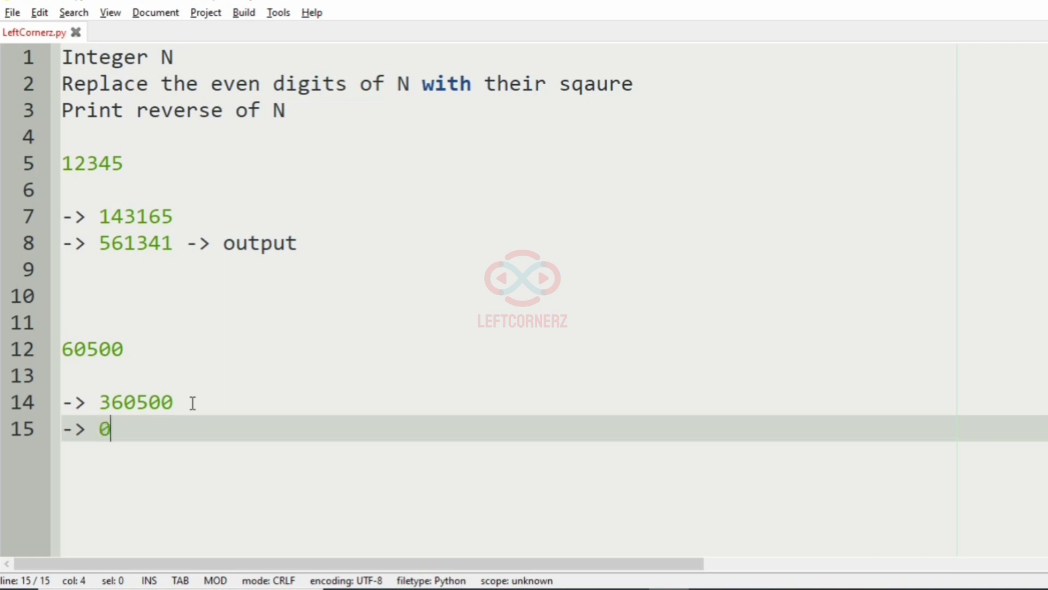
{"action": "type", "text": "05063"}
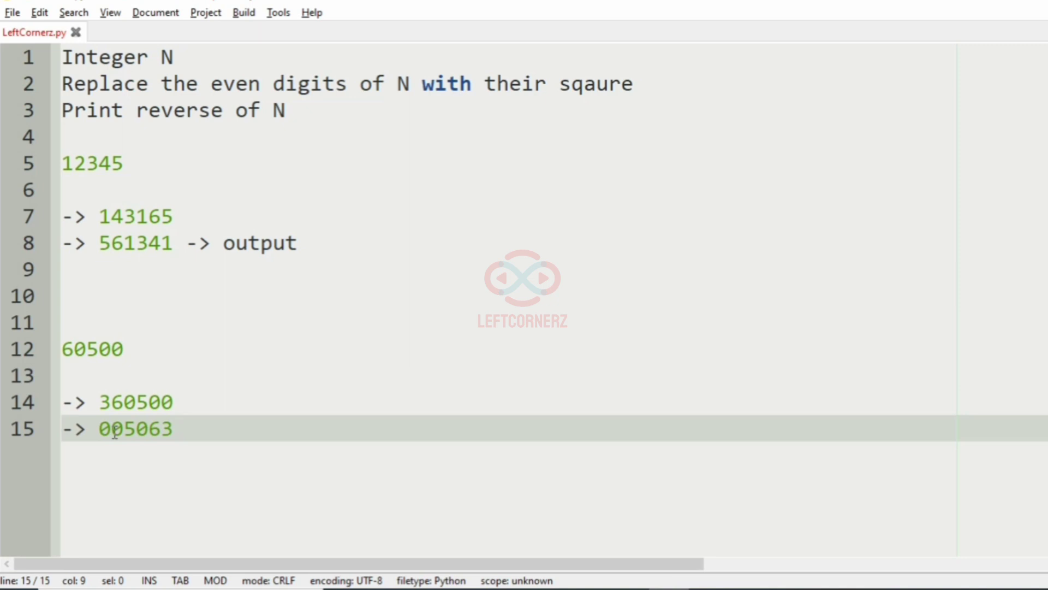
{"action": "type", "text": "->"}
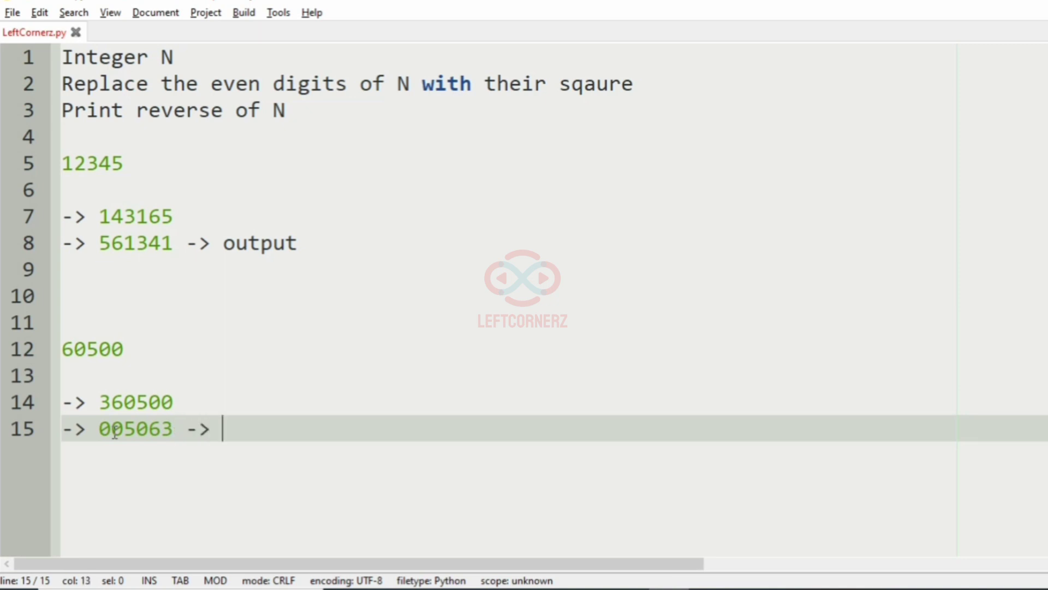
{"action": "type", "text": "5063 ->"}
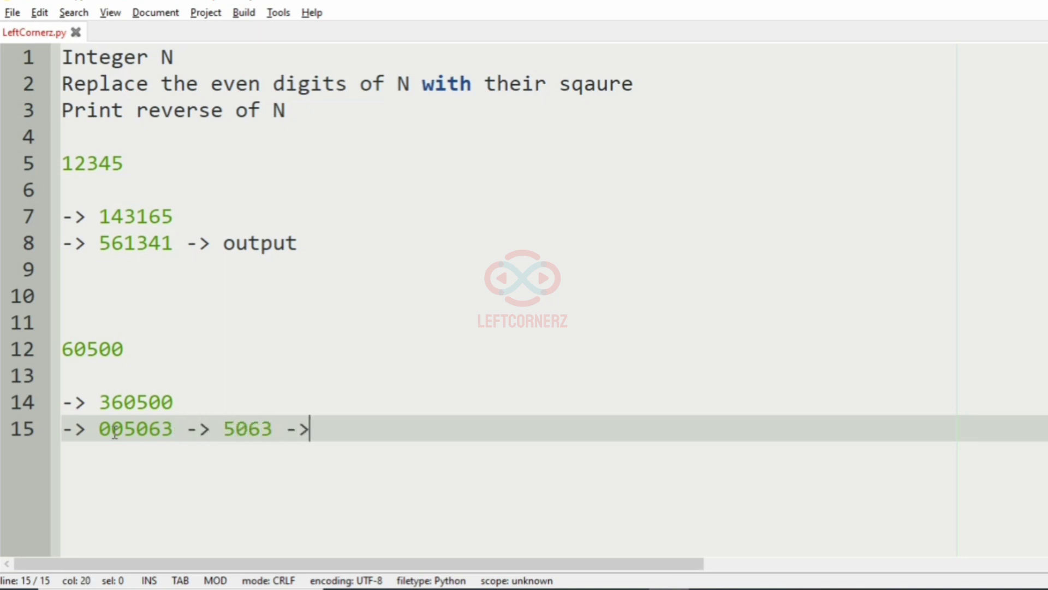
{"action": "type", "text": "output"}
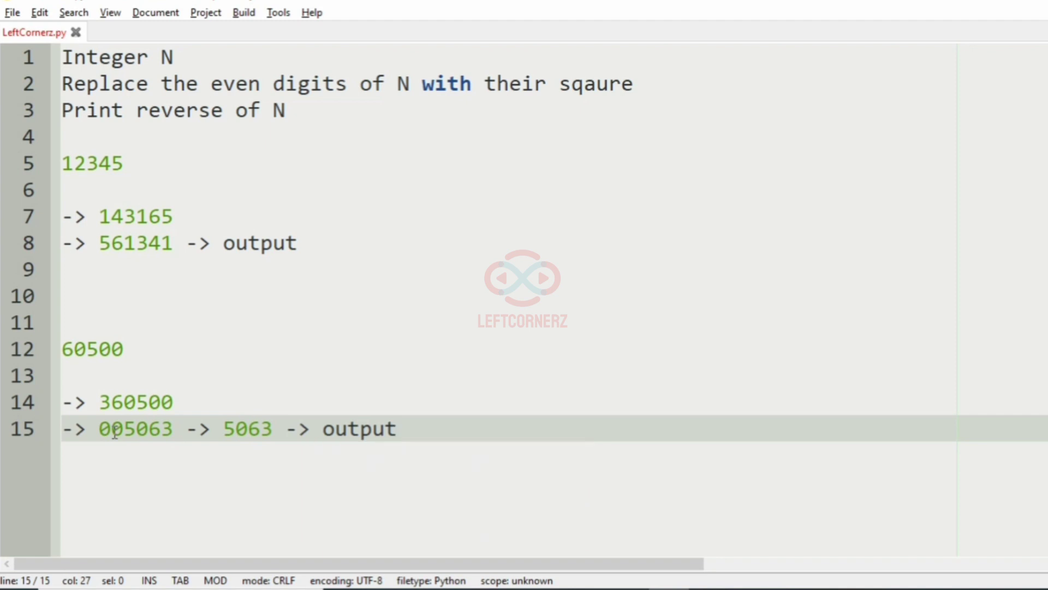
{"action": "left_click", "coordinate": [395, 429]}
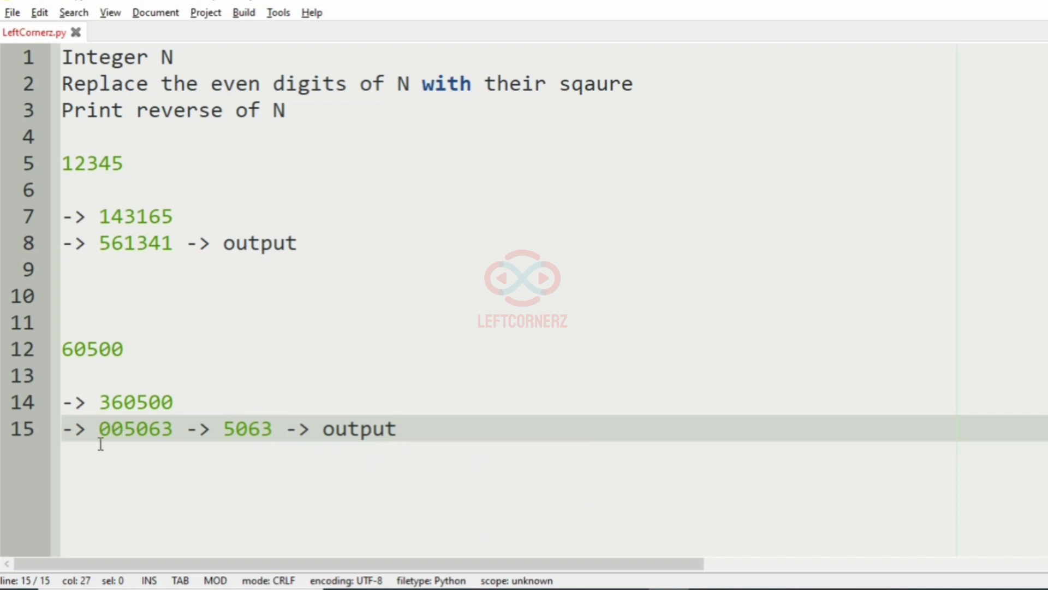
{"action": "left_click", "coordinate": [398, 429]}
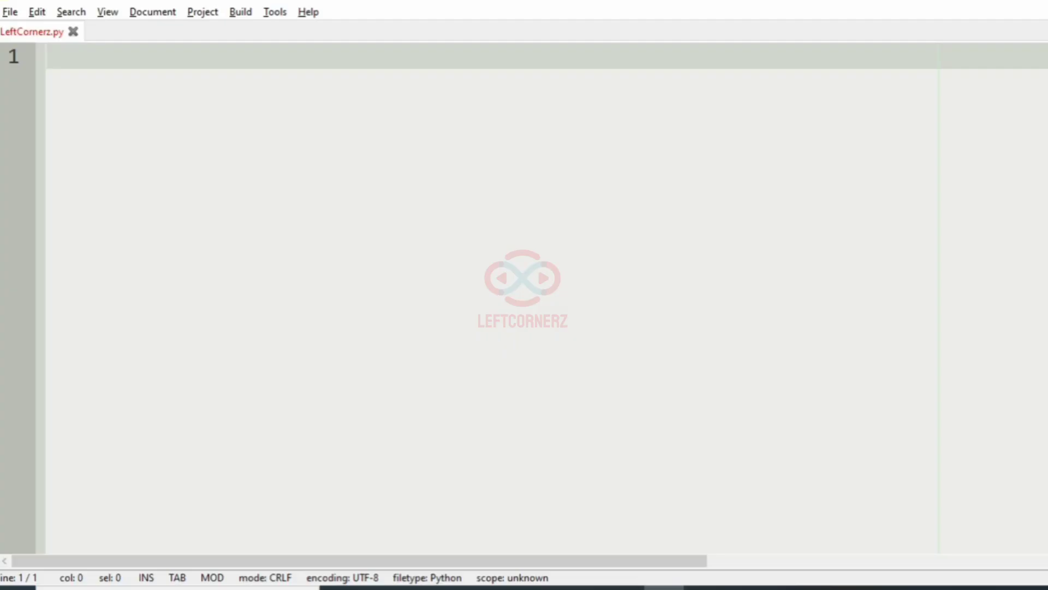
Step: Write N=input().strip(), X="", and the loop header 'for digit in N:'
{"action": "type", "text": "N=inp"}
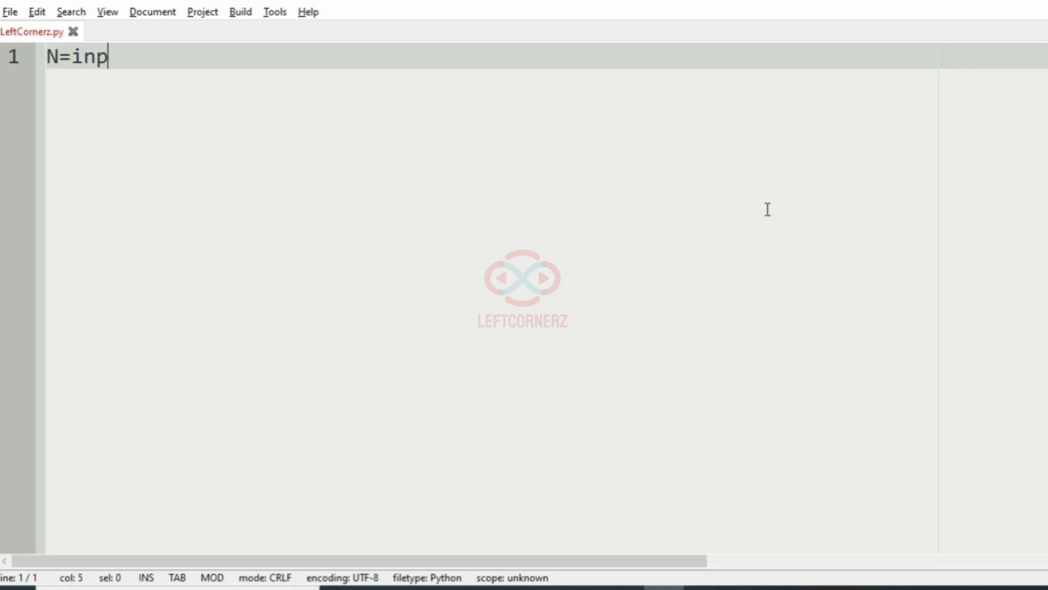
{"action": "type", "text": "ut()"}
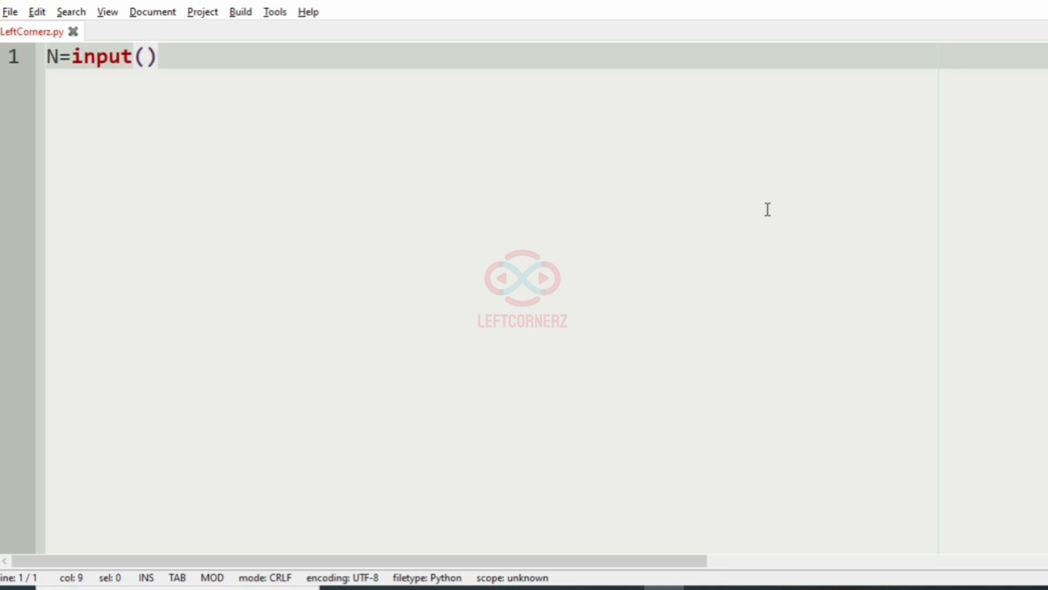
{"action": "type", "text": ".strip("}
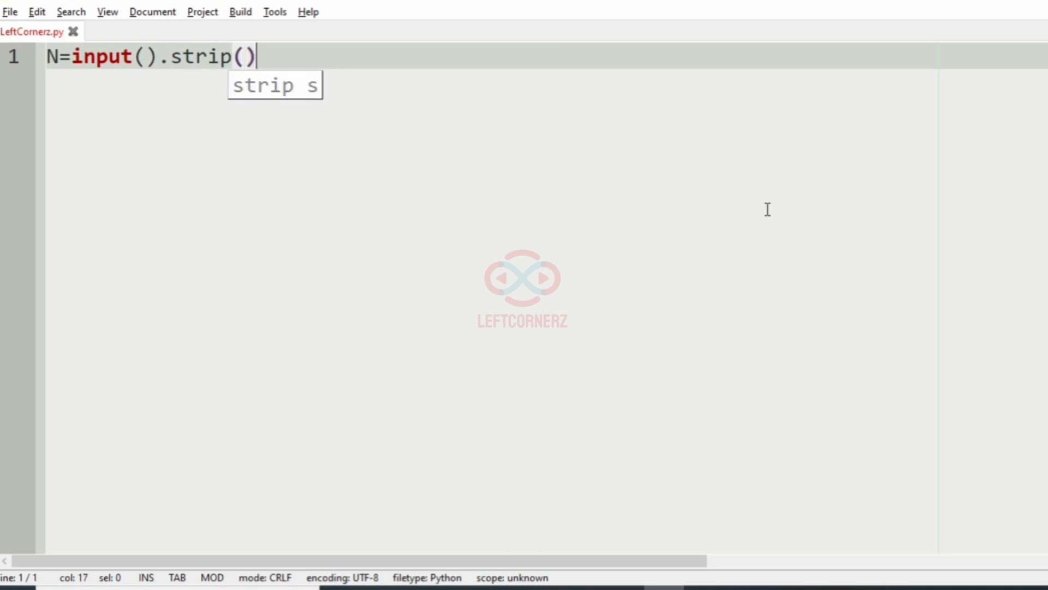
{"action": "key", "text": "Return"}
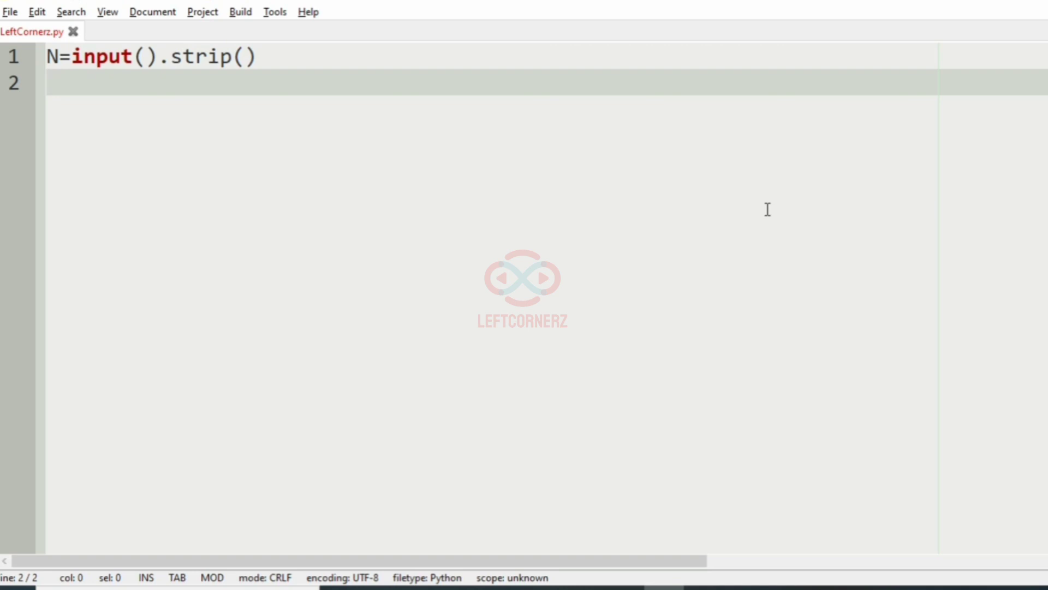
{"action": "type", "text": "X=\"\""}
{"action": "type", "text": "for dig"}
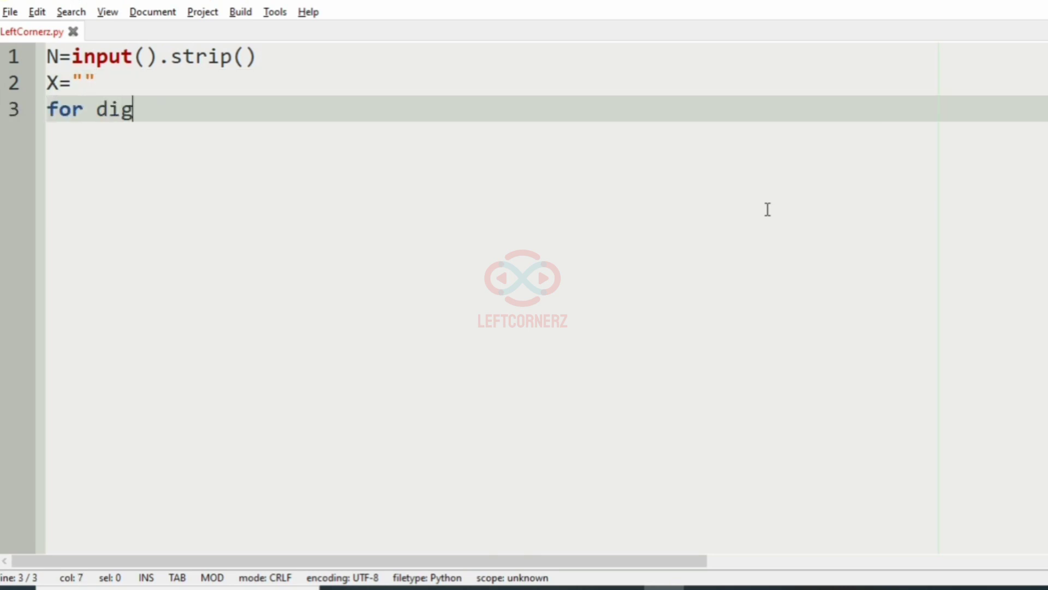
{"action": "type", "text": "it in N:"}
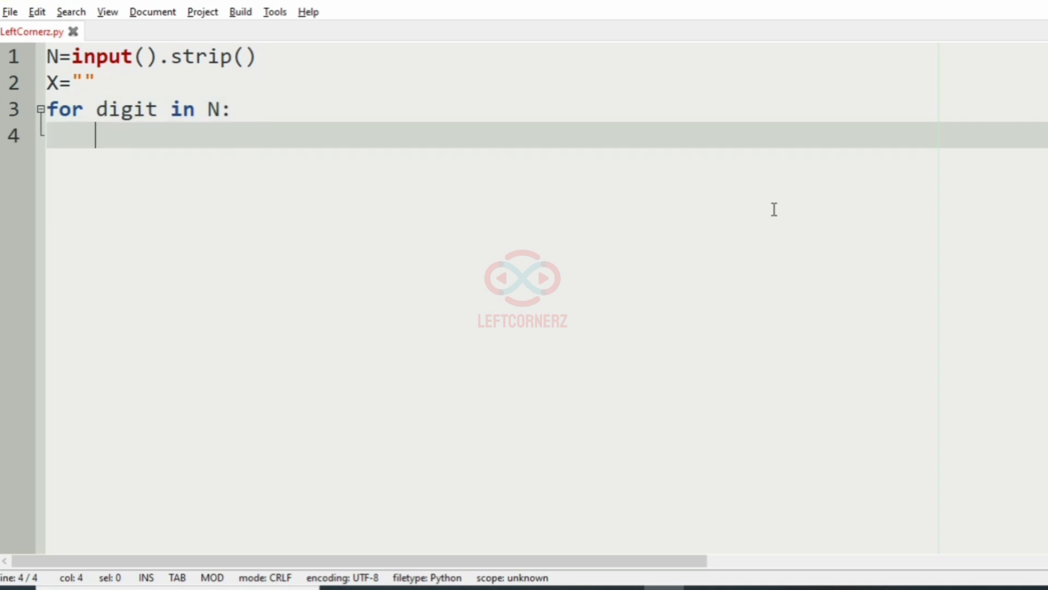
{"action": "left_click", "coordinate": [214, 57]}
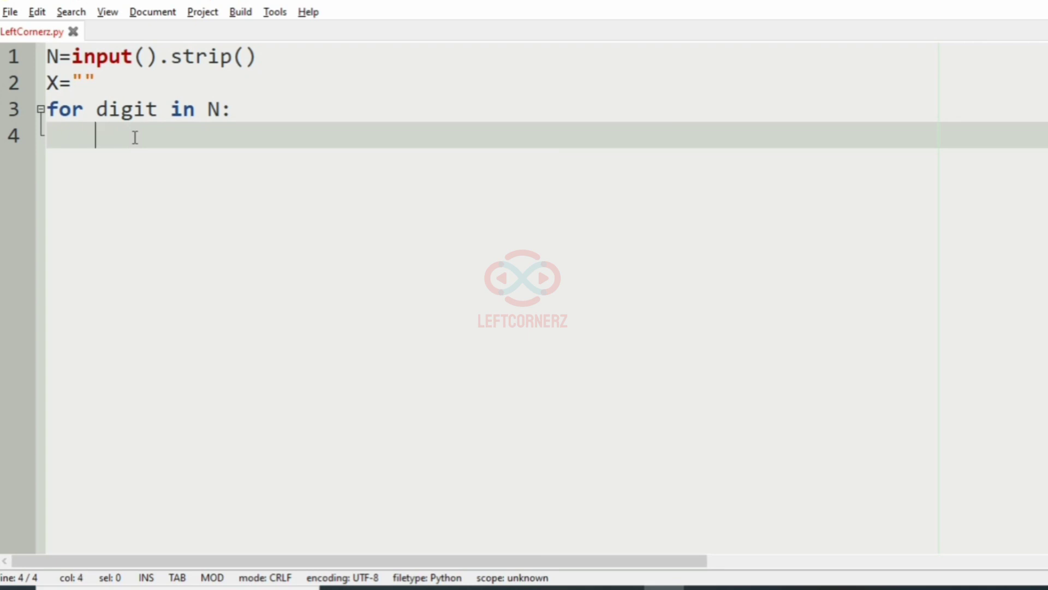
Step: Convert digit with int() and append str(digit*digit) to X when digit%2==0
{"action": "type", "text": "digit="}
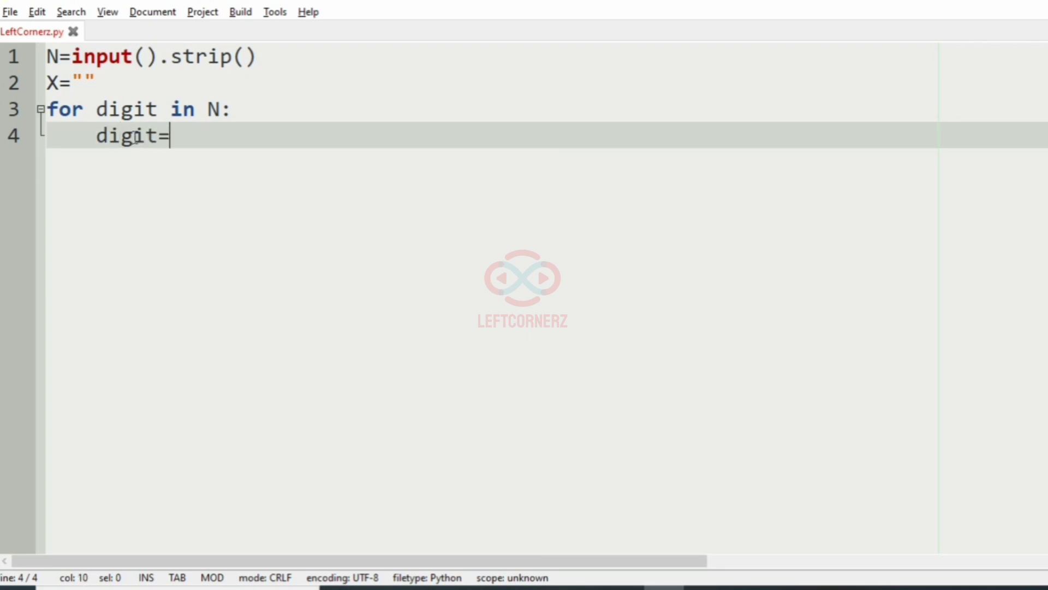
{"action": "type", "text": "int(dig)"}
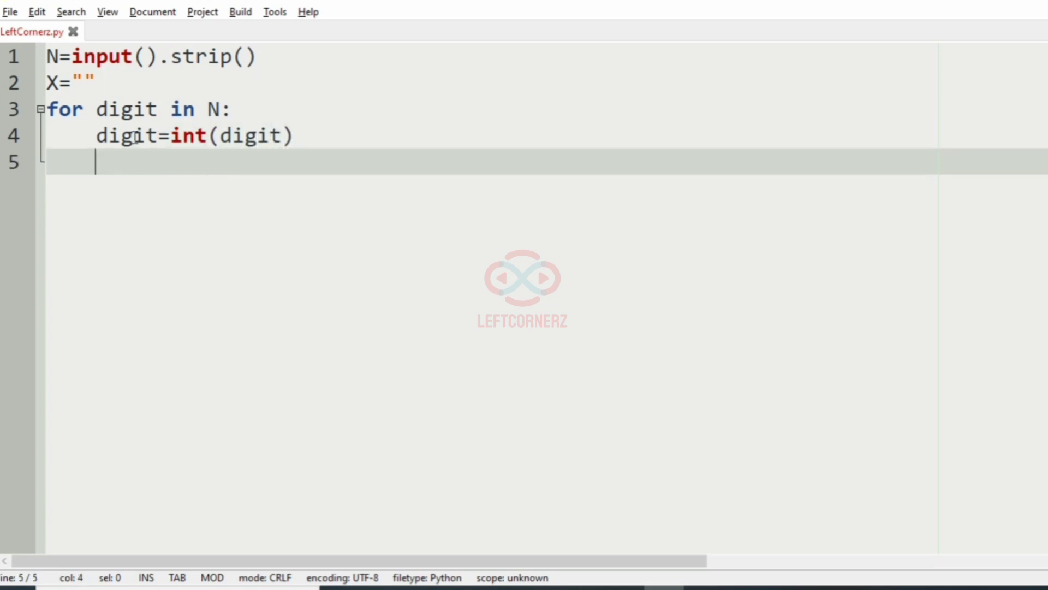
{"action": "type", "text": "if dig"}
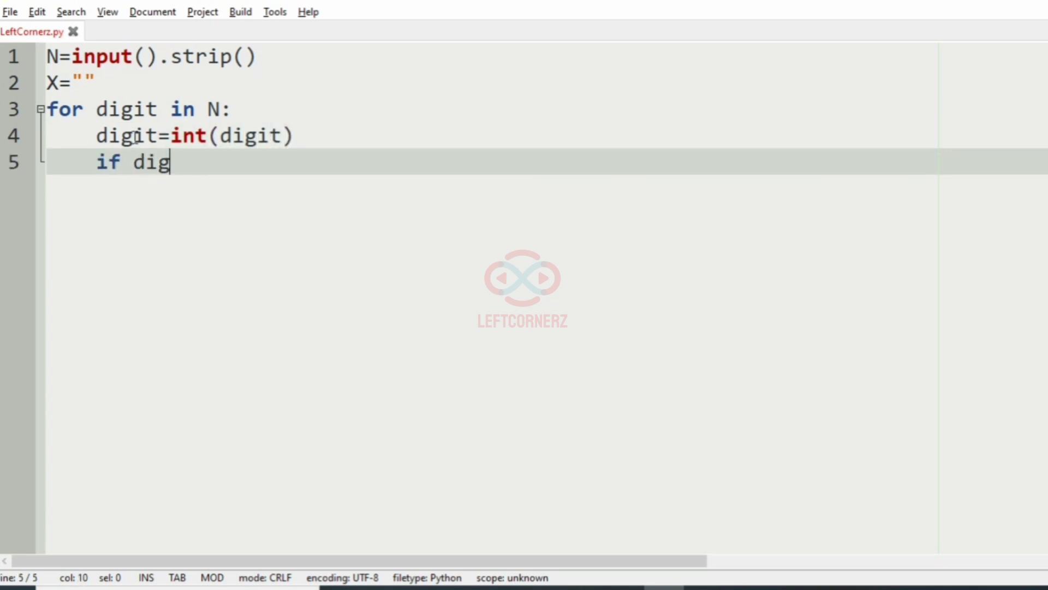
{"action": "type", "text": "it%2"}
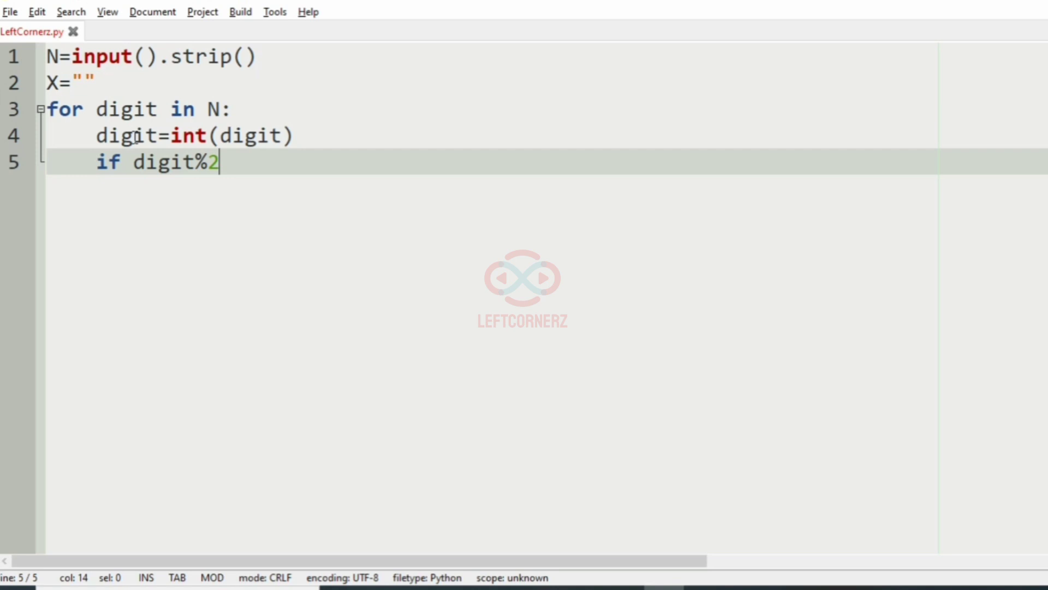
{"action": "type", "text": "==0:"}
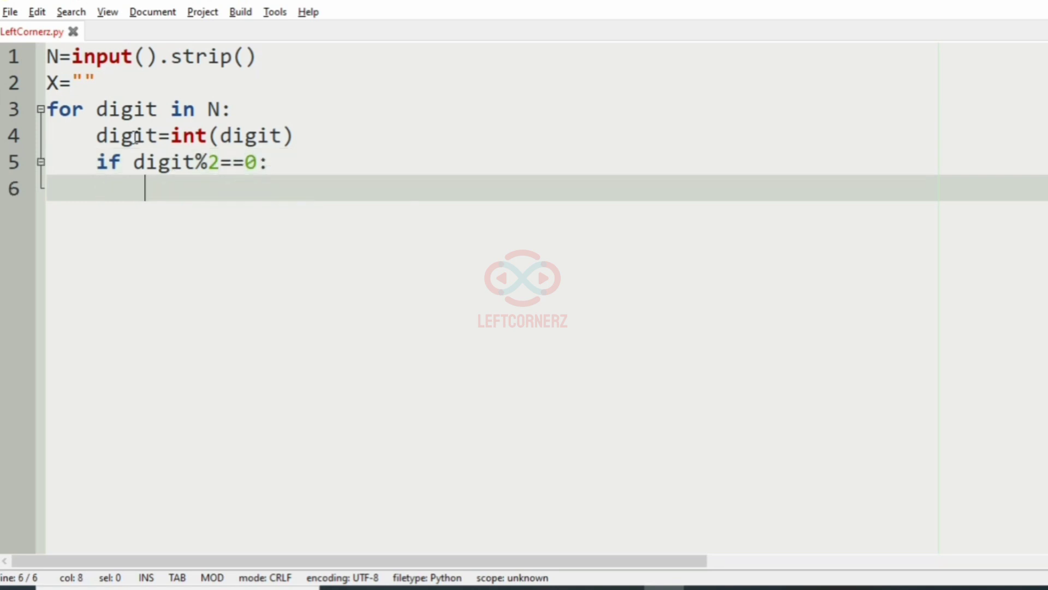
{"action": "type", "text": "X+"}
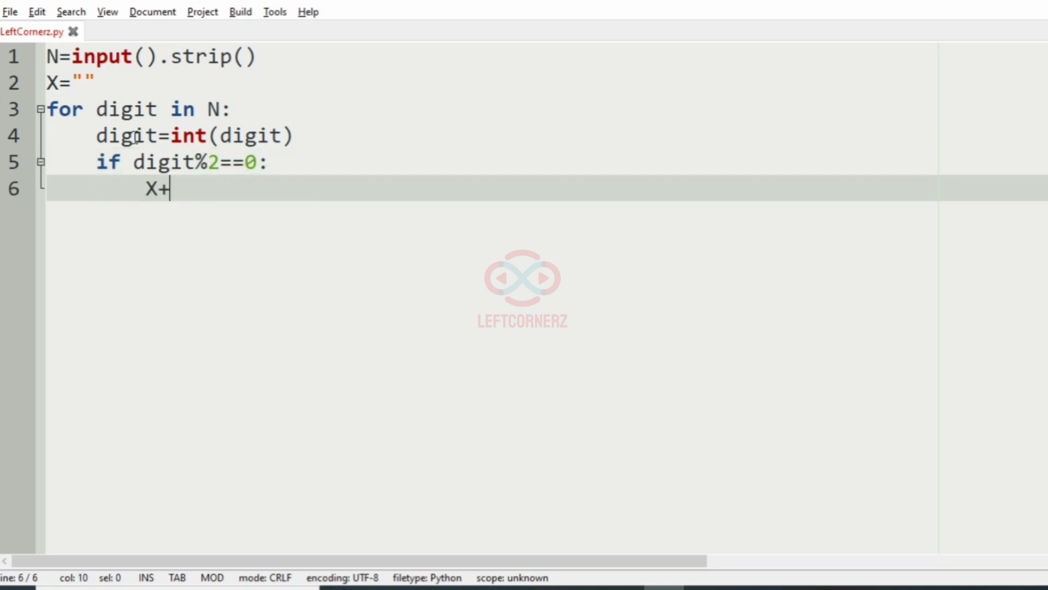
{"action": "type", "text": "=str()"}
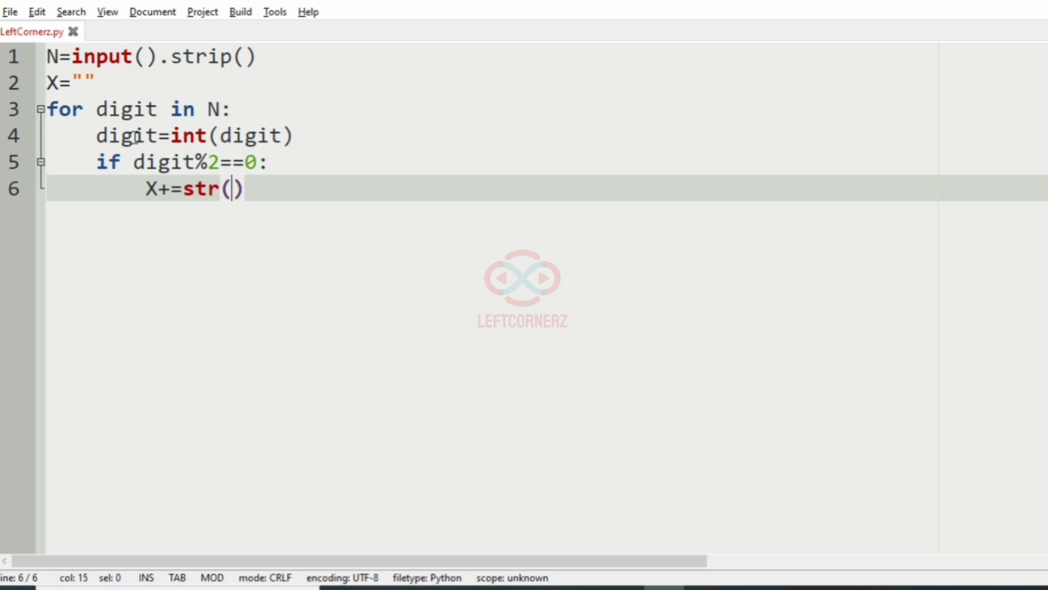
{"action": "type", "text": "digit"}
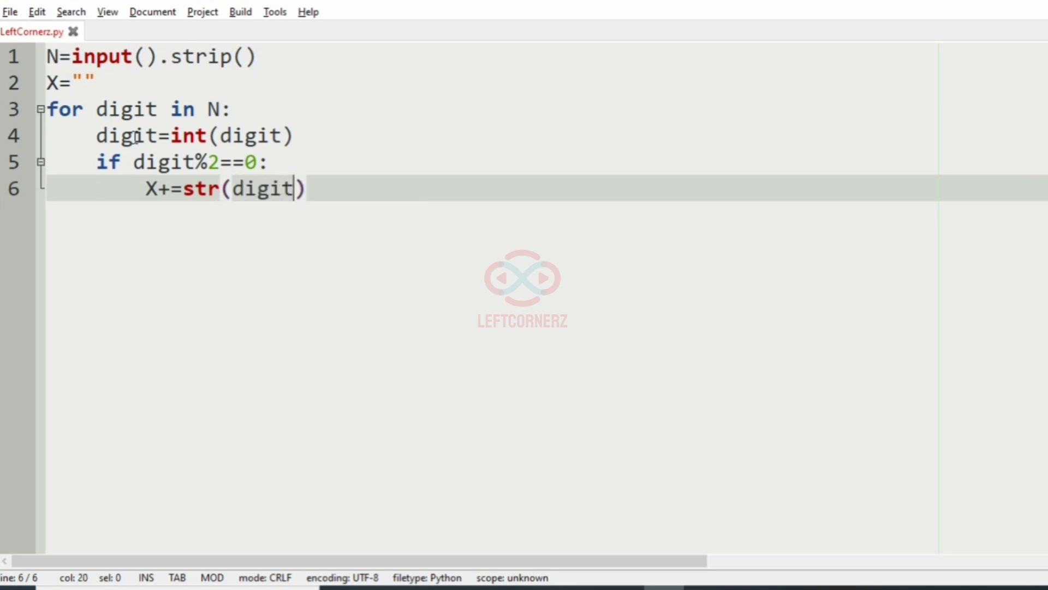
{"action": "type", "text": "*"}
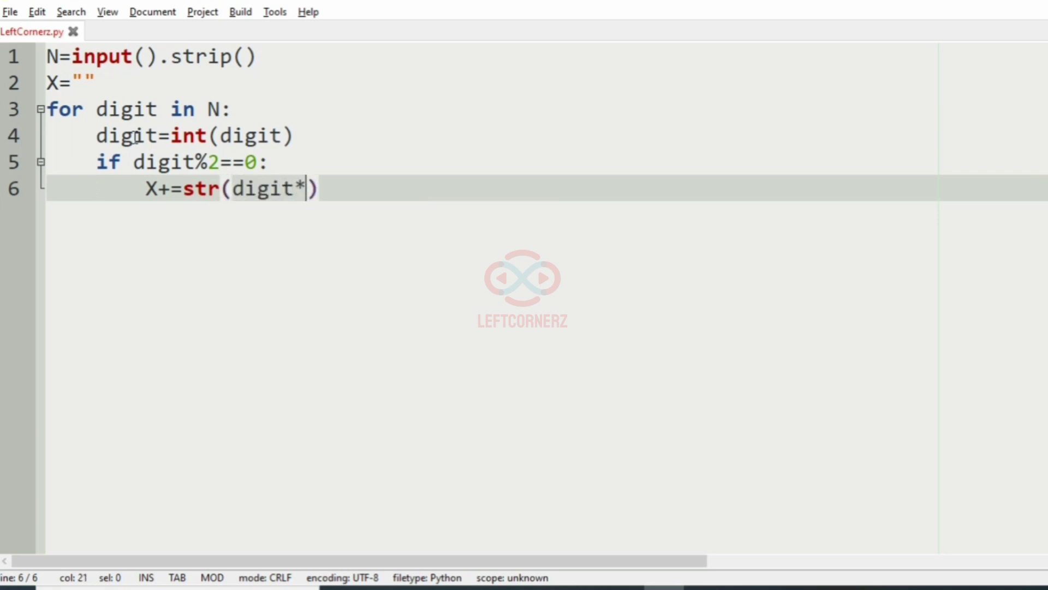
{"action": "type", "text": "digit"}
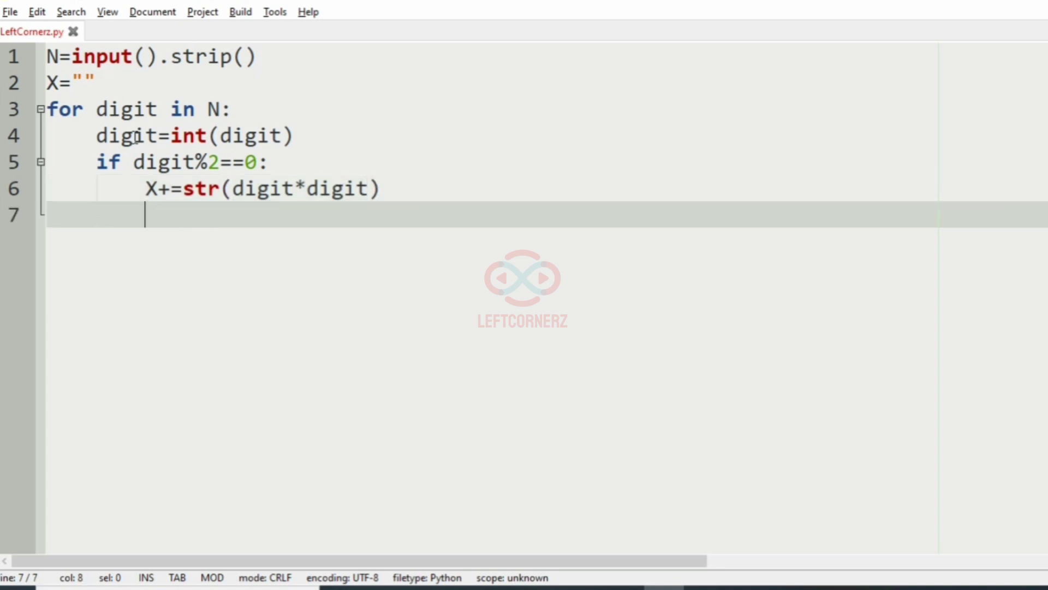
Step: Add an else branch appending str(digit) to X
{"action": "type", "text": "else:"}
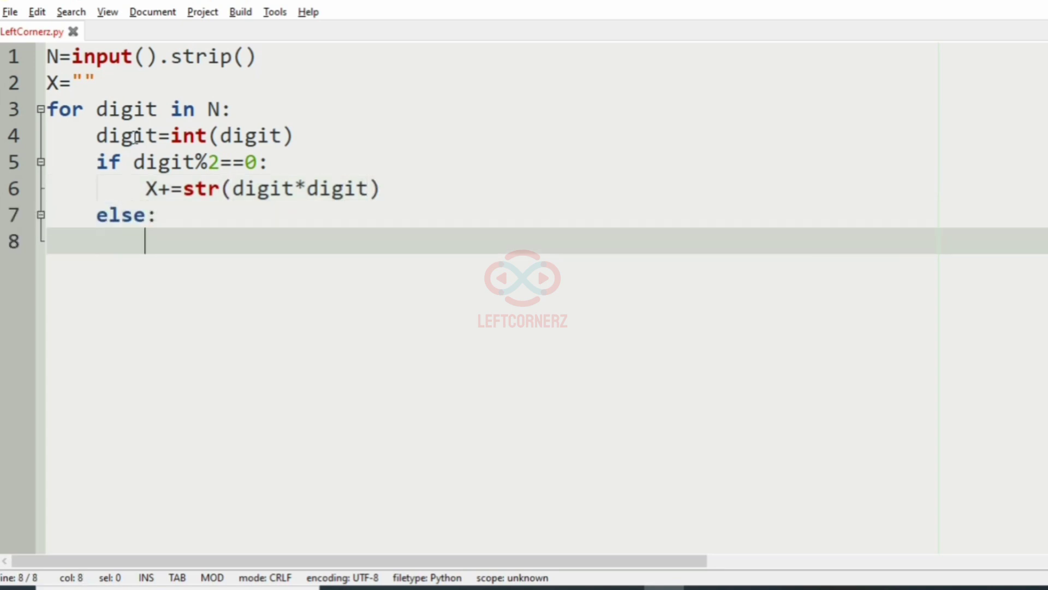
{"action": "type", "text": "X+"}
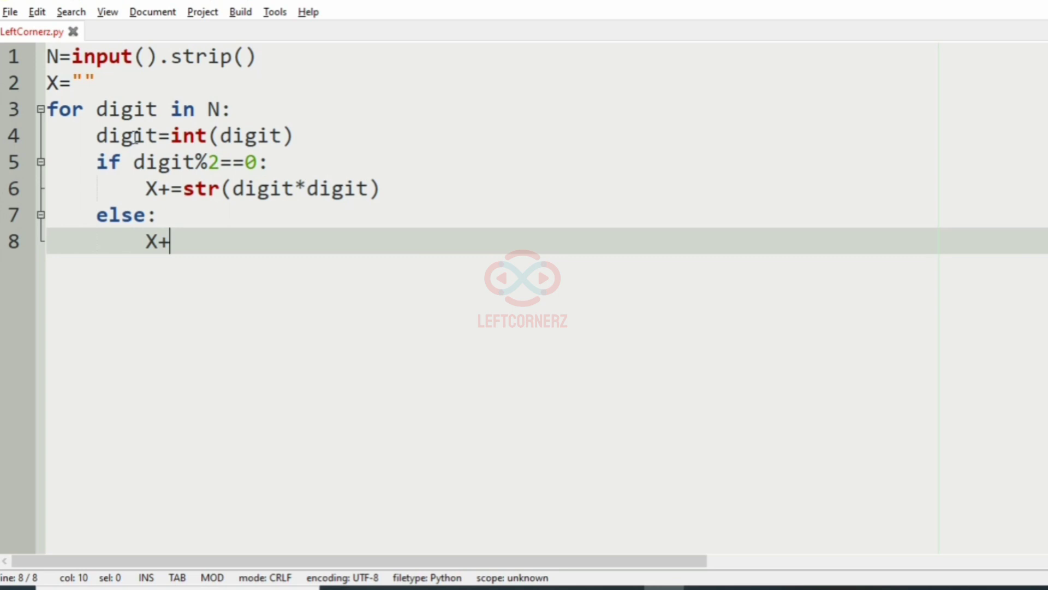
{"action": "type", "text": "=str"}
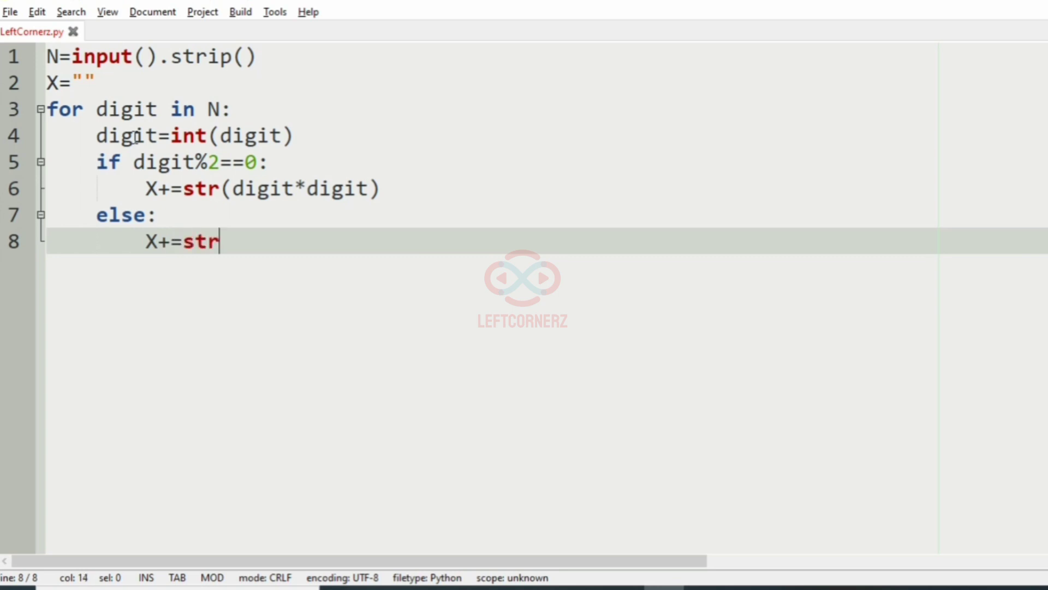
{"action": "type", "text": "(digit)"}
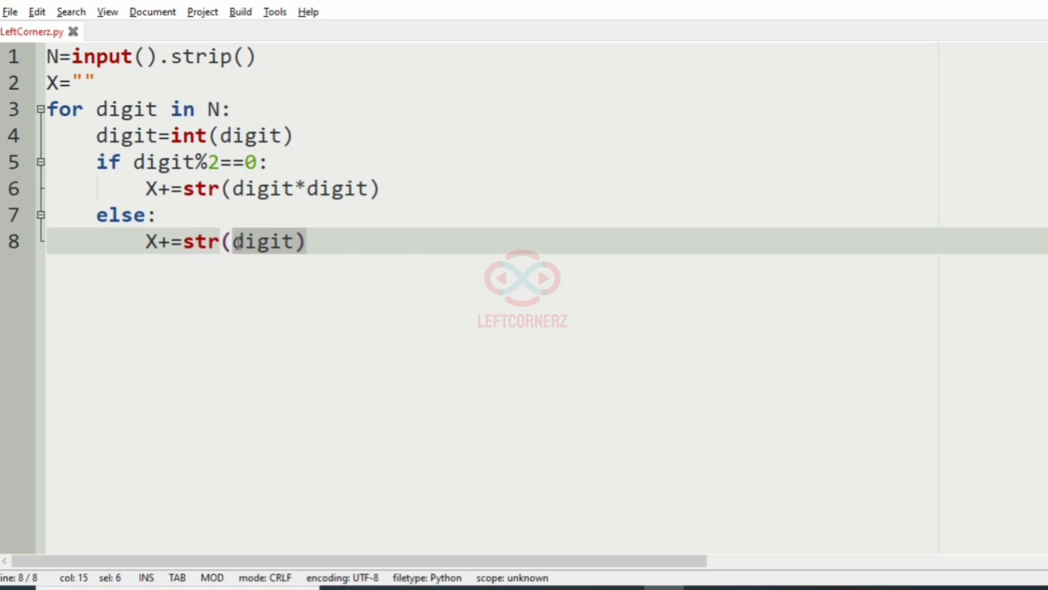
Step: After the loop, add an unindented print(int(X[::-1])) line
{"action": "left_click", "coordinate": [208, 136]}
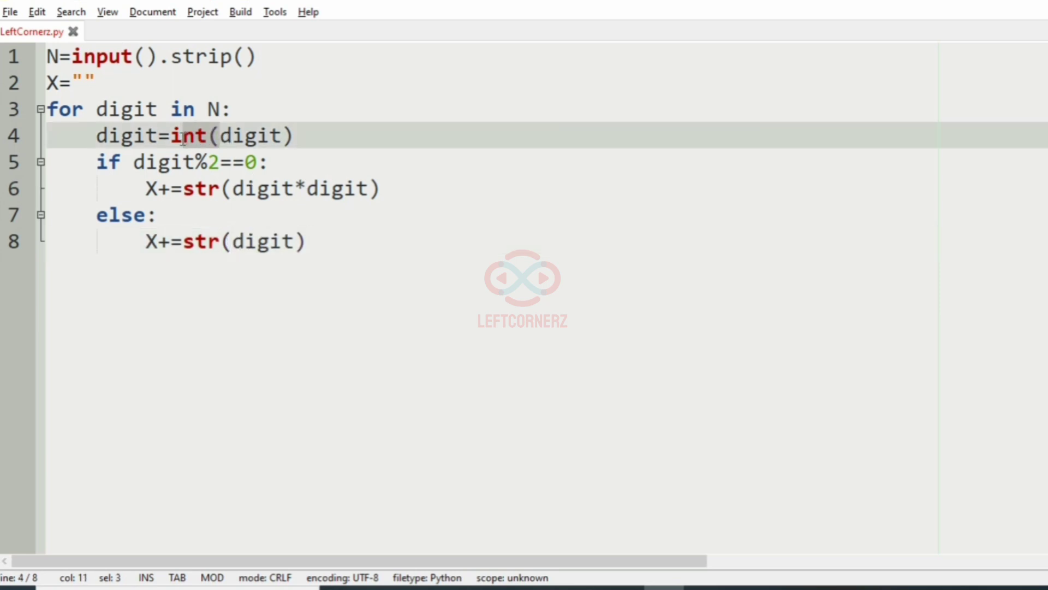
{"action": "left_click", "coordinate": [313, 242]}
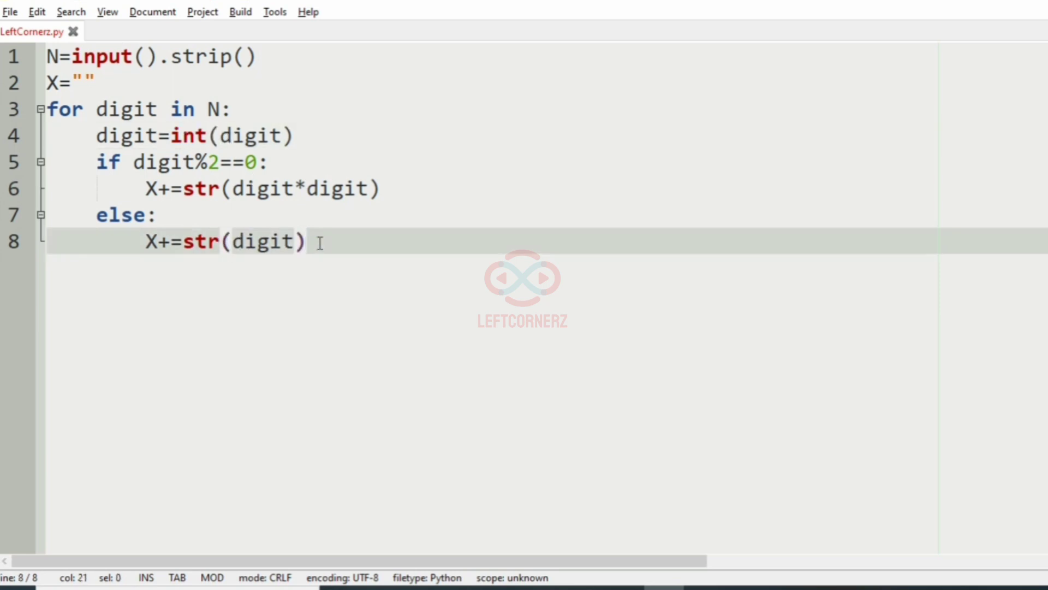
{"action": "key", "text": "Return"}
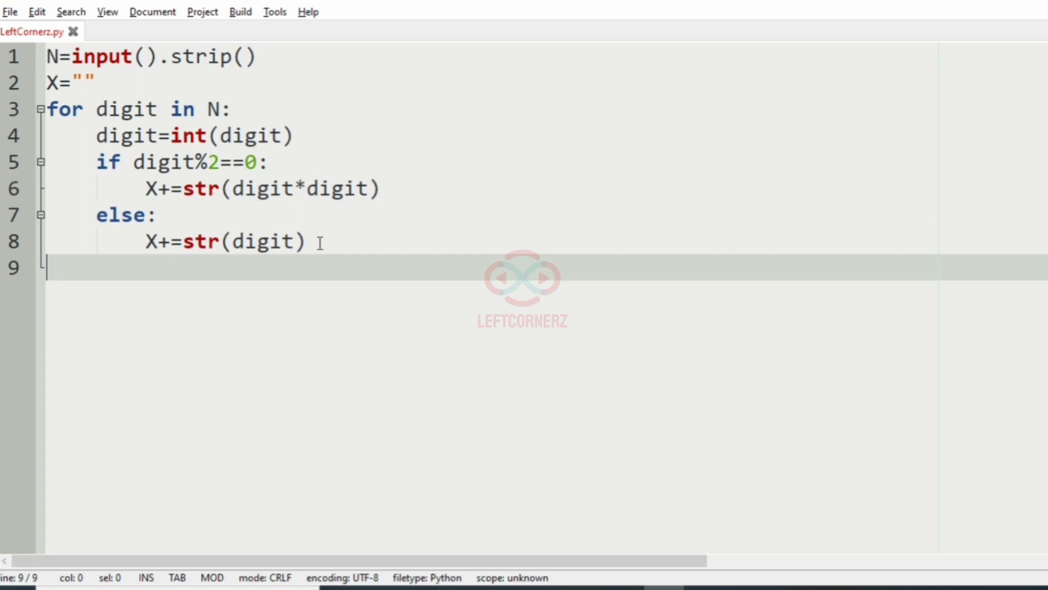
{"action": "type", "text": "print"}
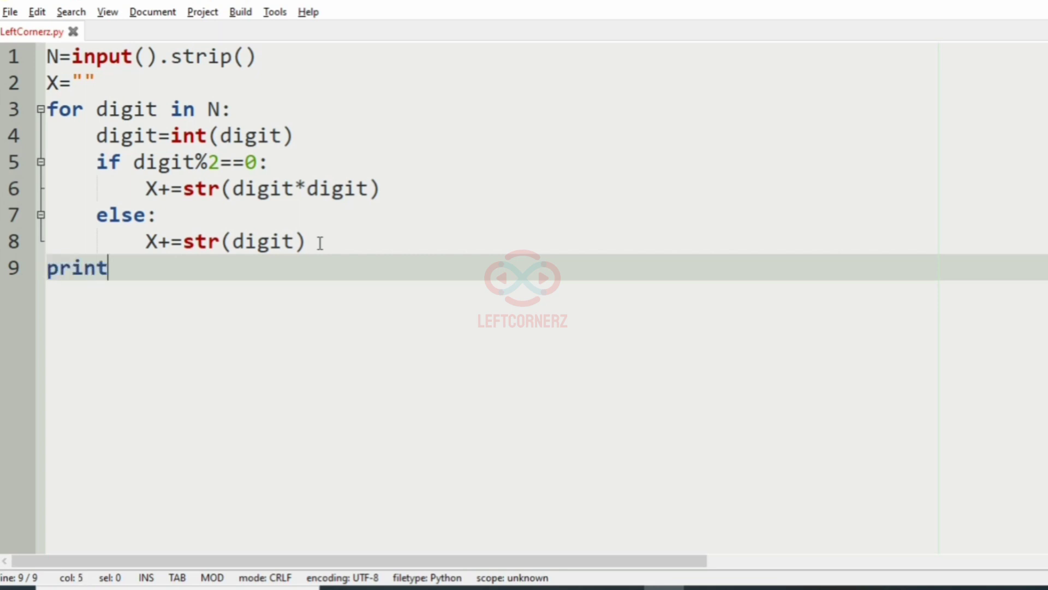
{"action": "type", "text": "(int"}
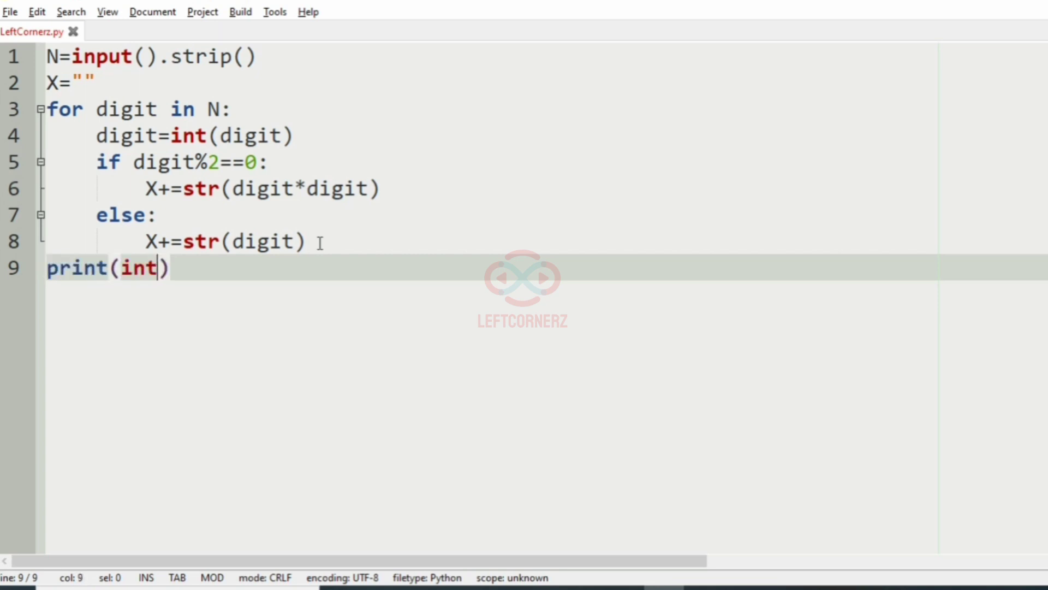
{"action": "type", "text": "(X["}
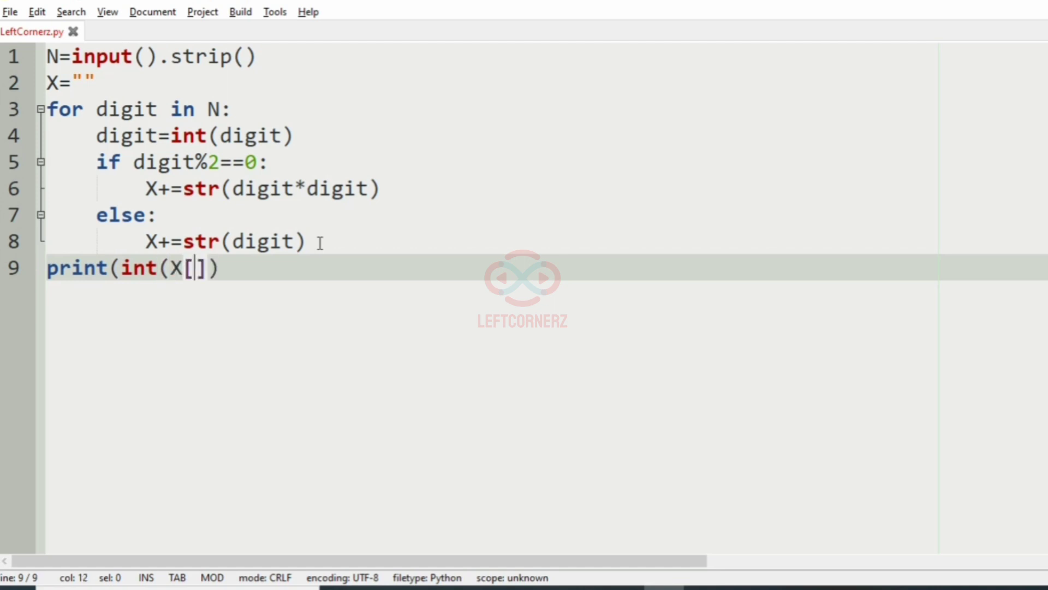
{"action": "type", "text": "::-1"}
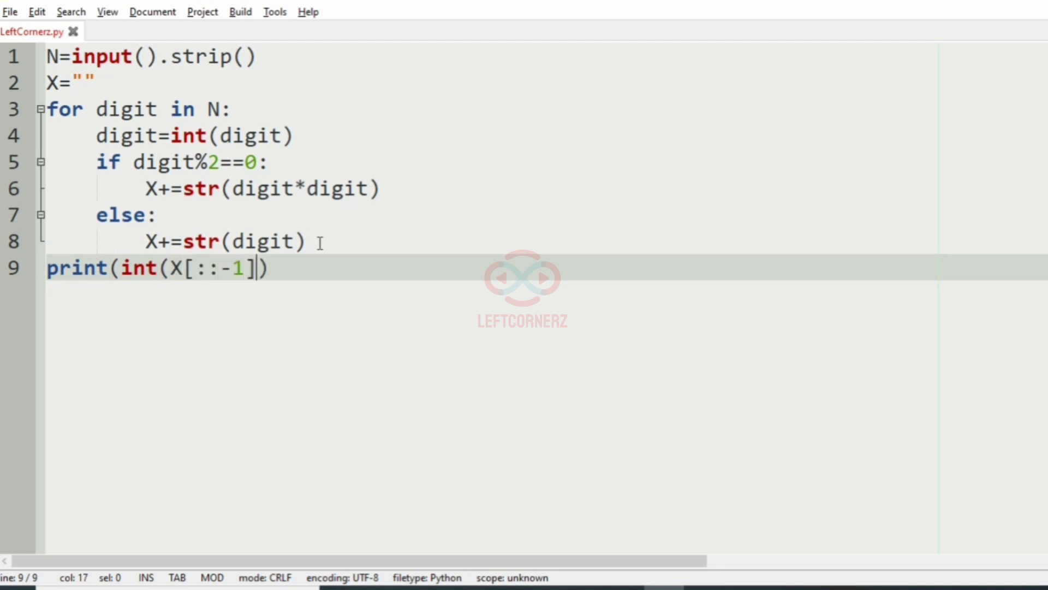
{"action": "type", "text": ")"}
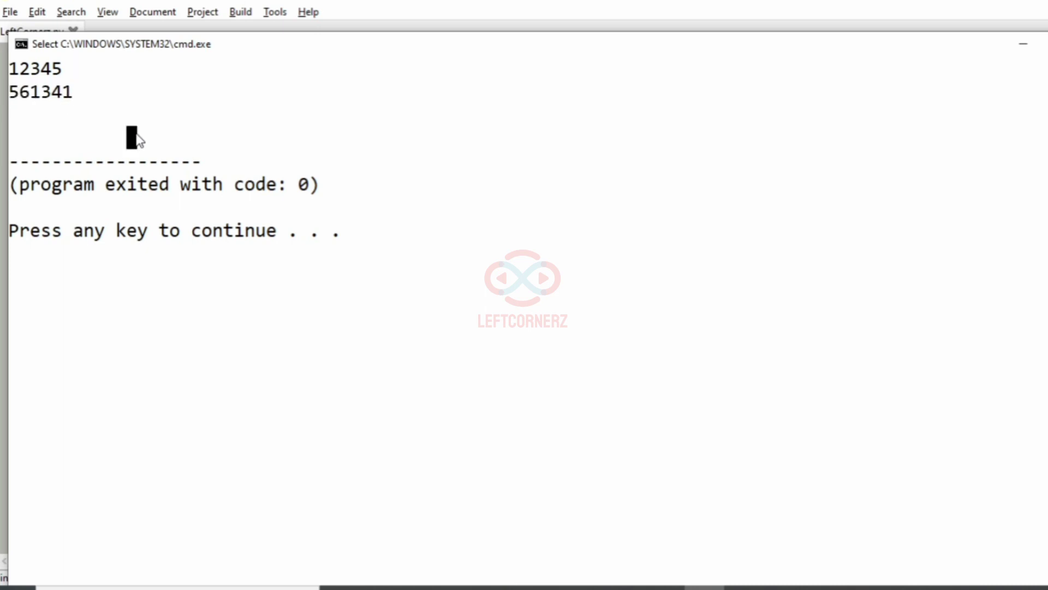
{"action": "mouse_move", "coordinate": [148, 125]}
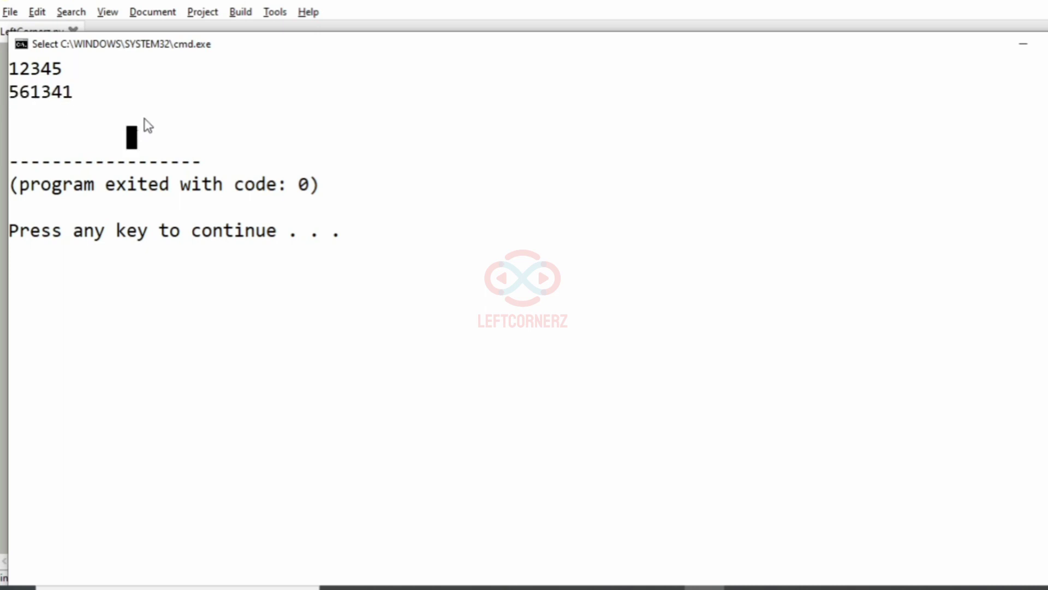